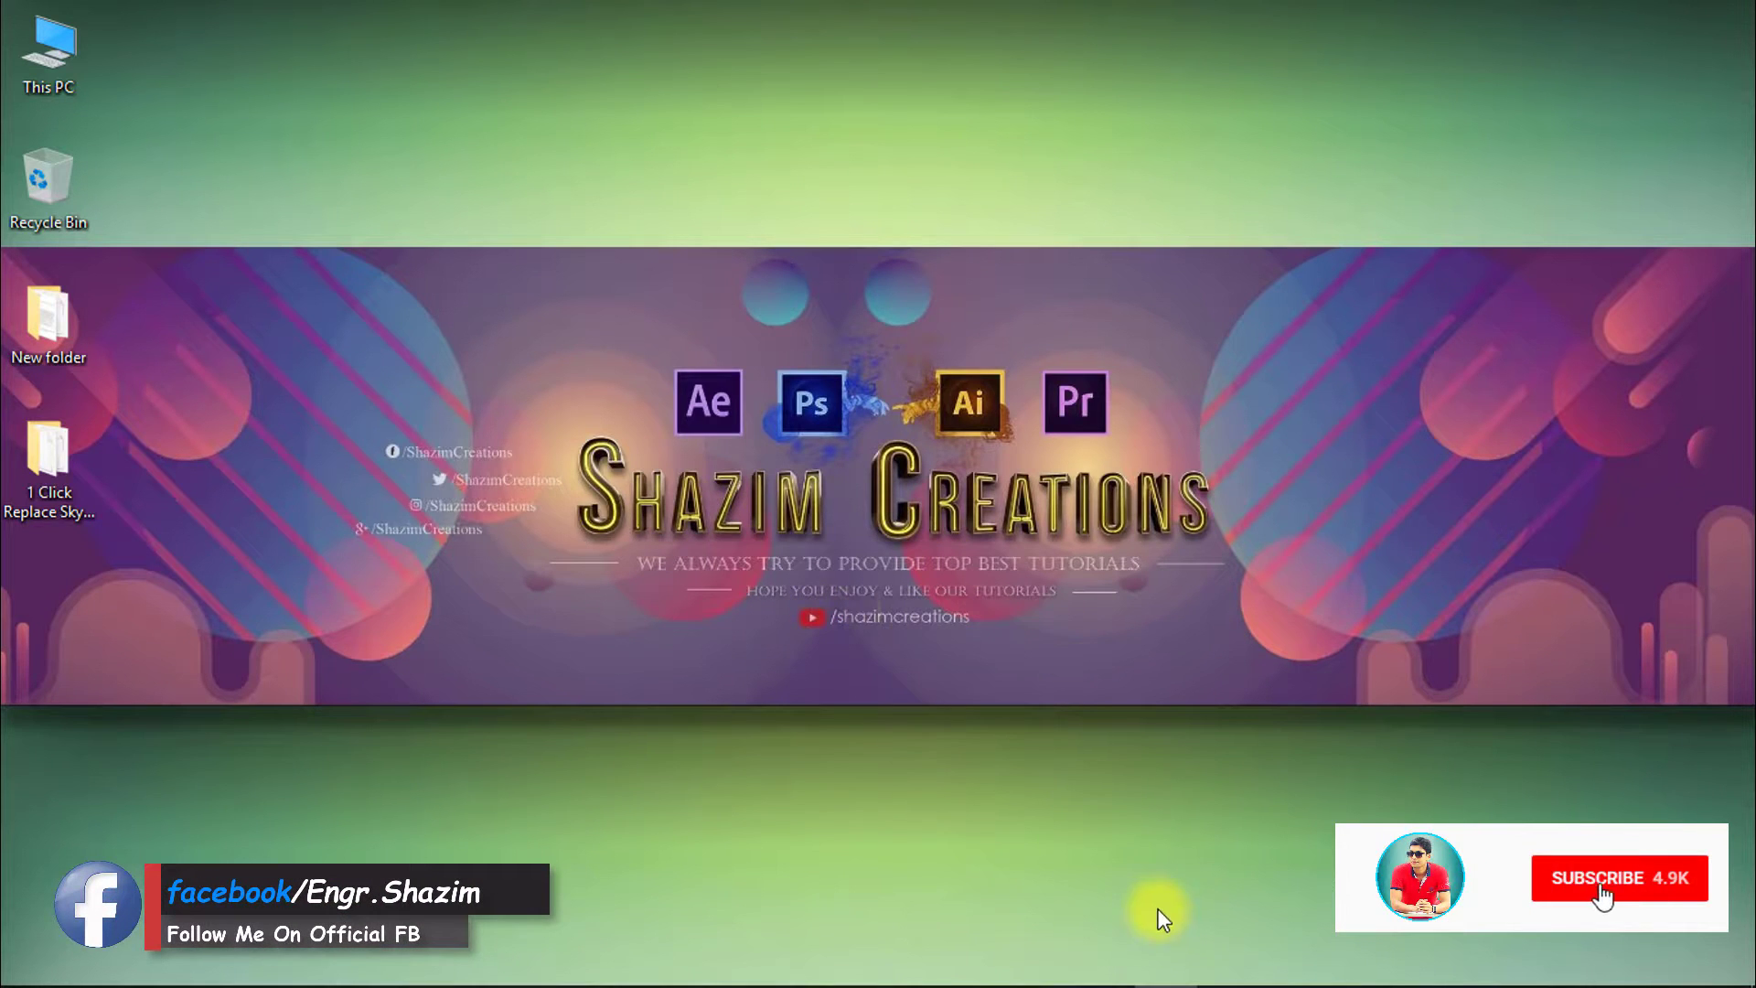
Launch Adobe Photoshop from its desktop icon
left_click(1618, 877)
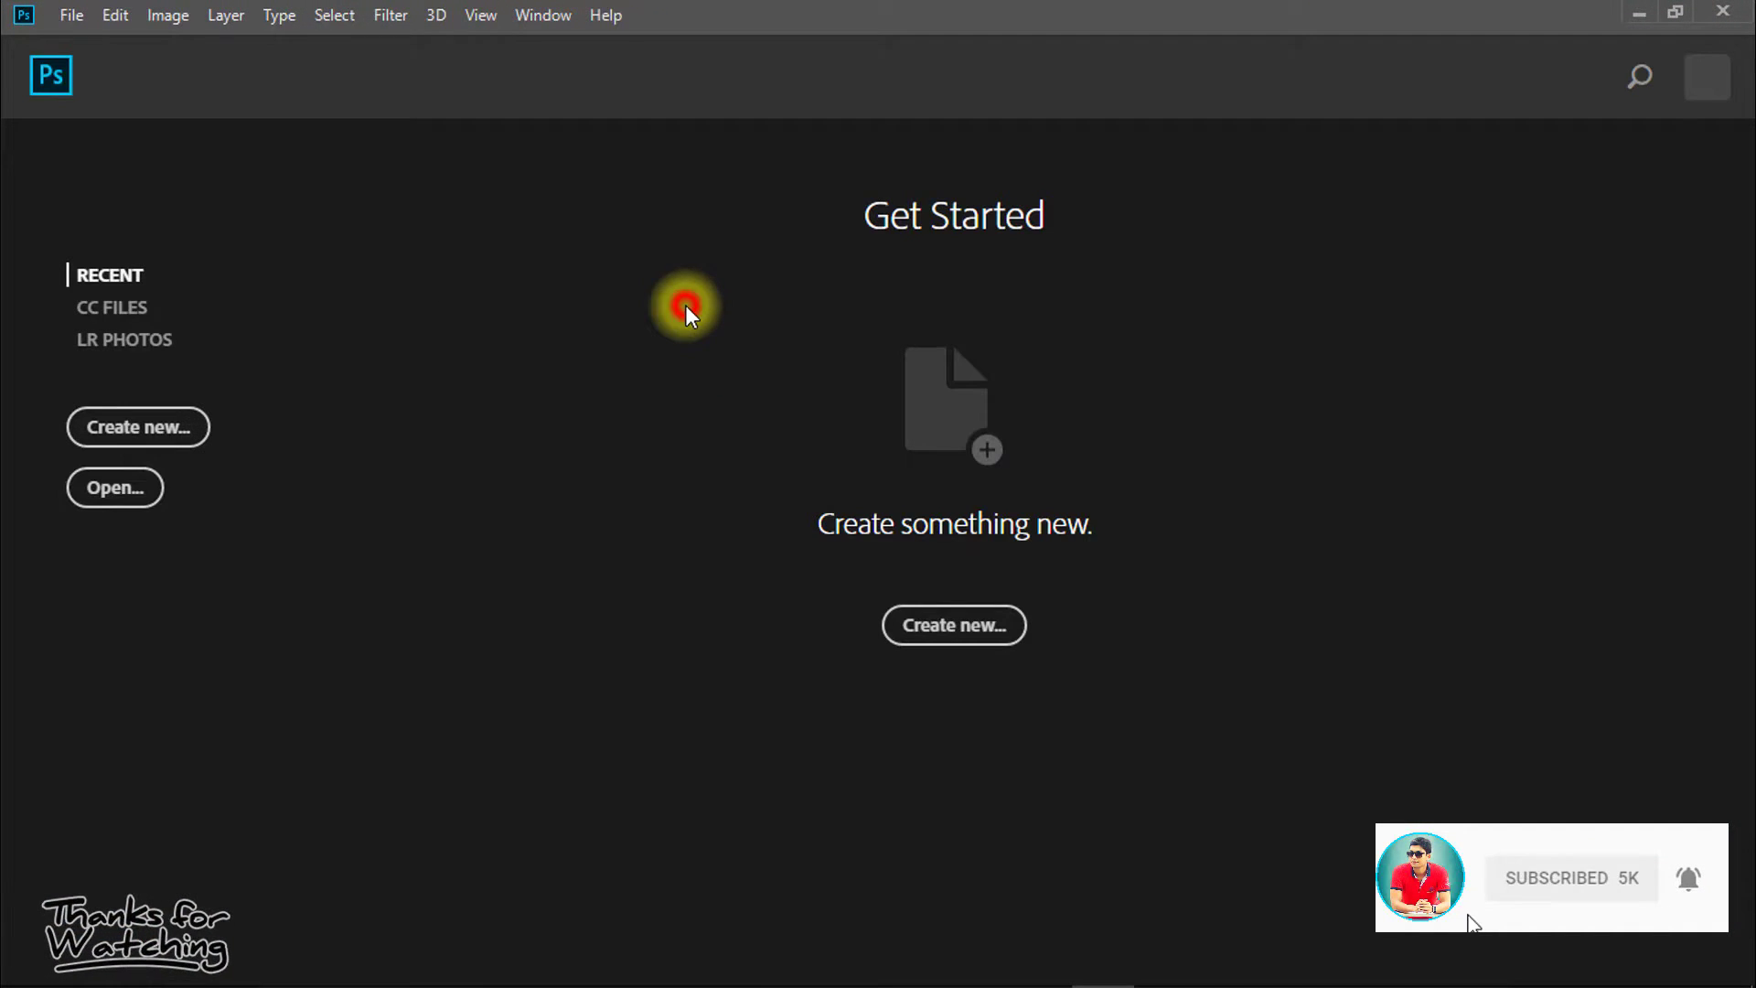
Open egypt_by_fantom89.jpg, Fantasy photo manipulation.jpg and tree.jpg together via File > Open
left_click(70, 14)
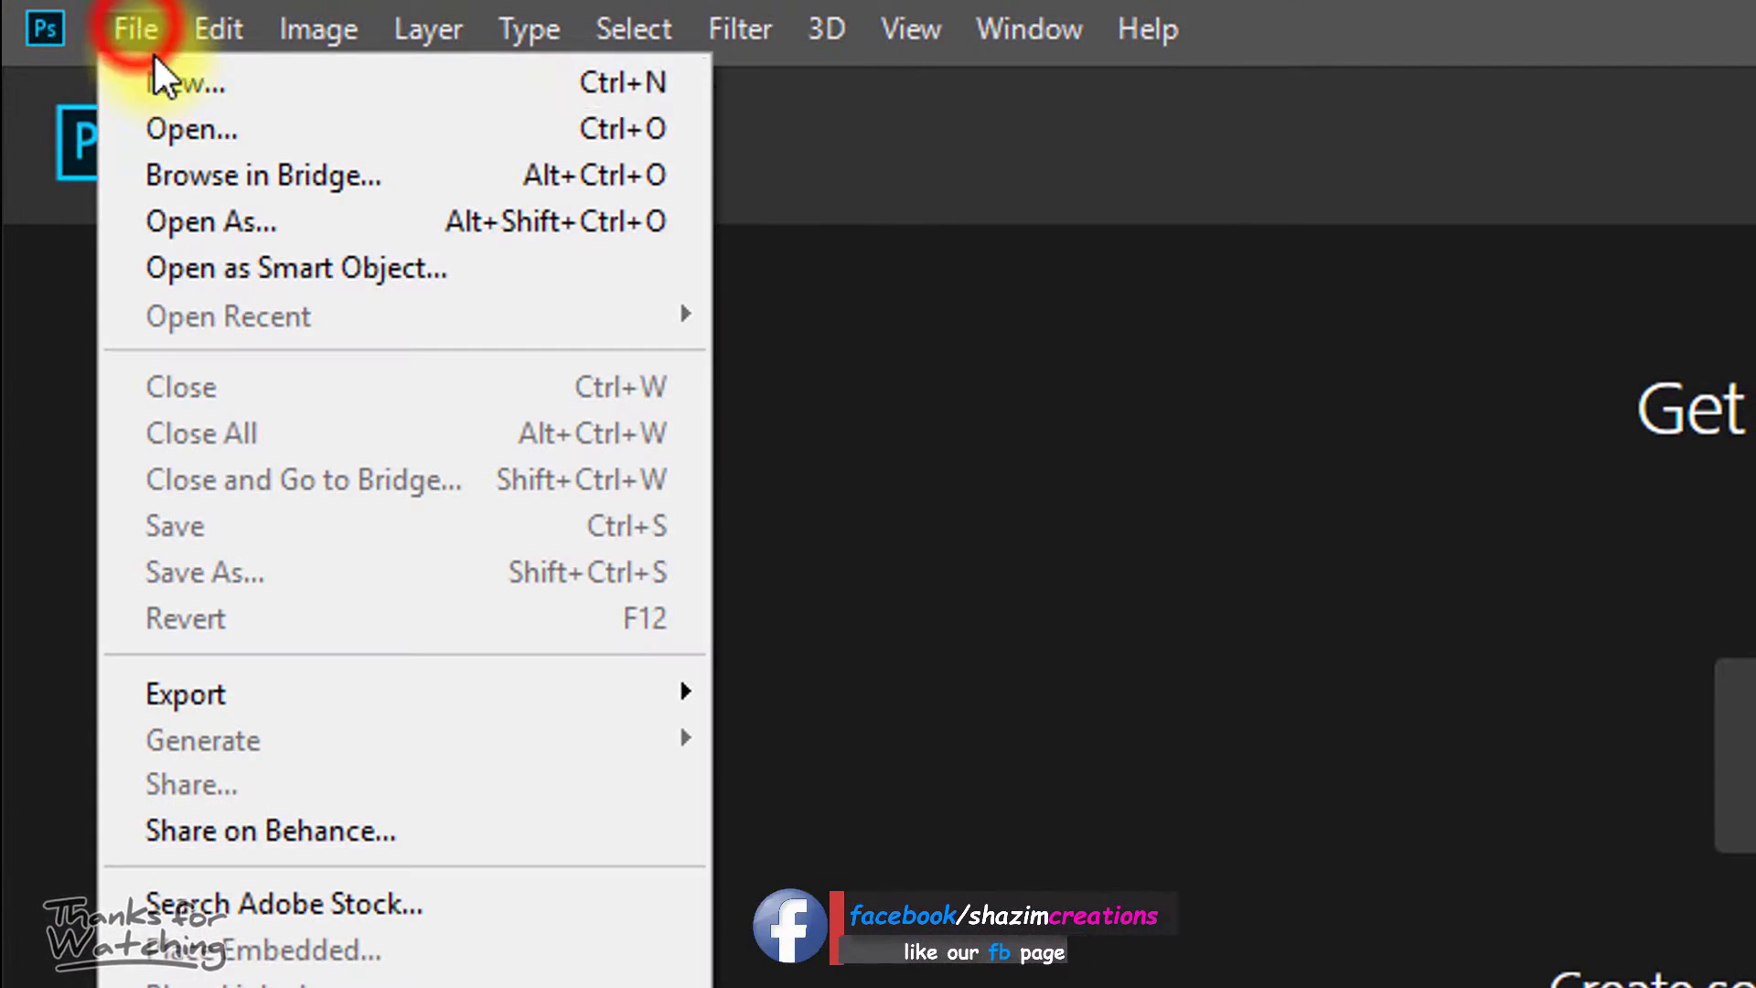
left_click(190, 129)
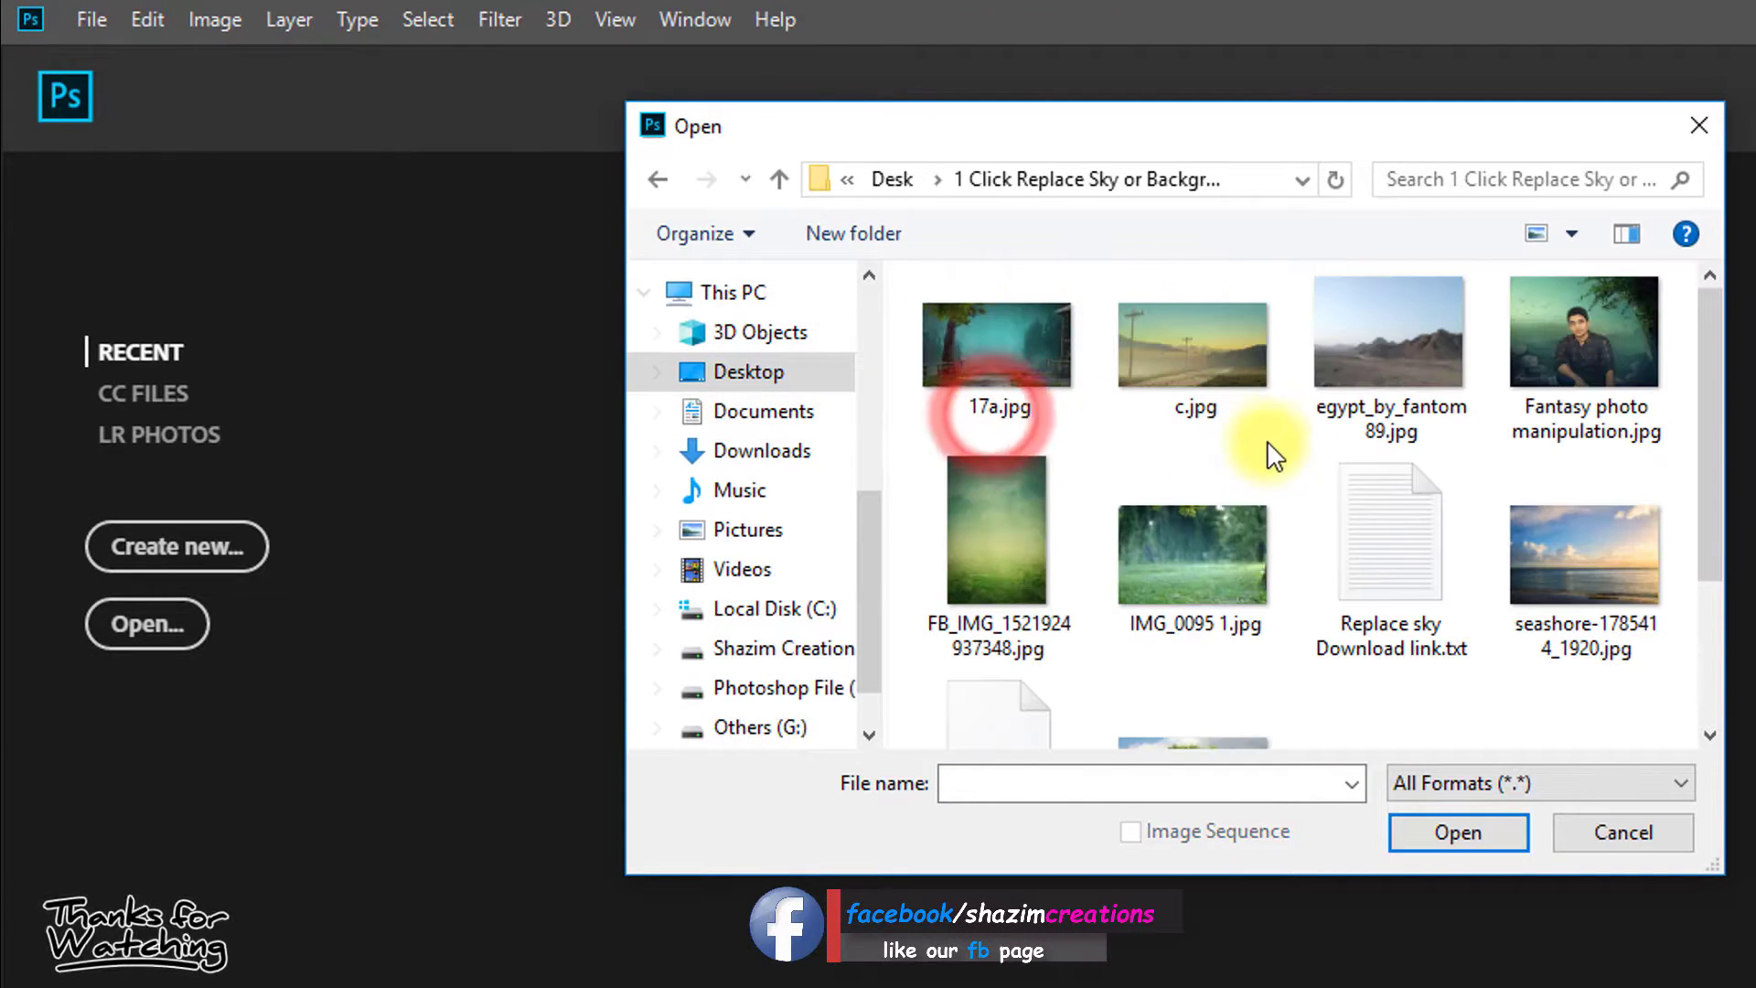
left_click(1388, 331)
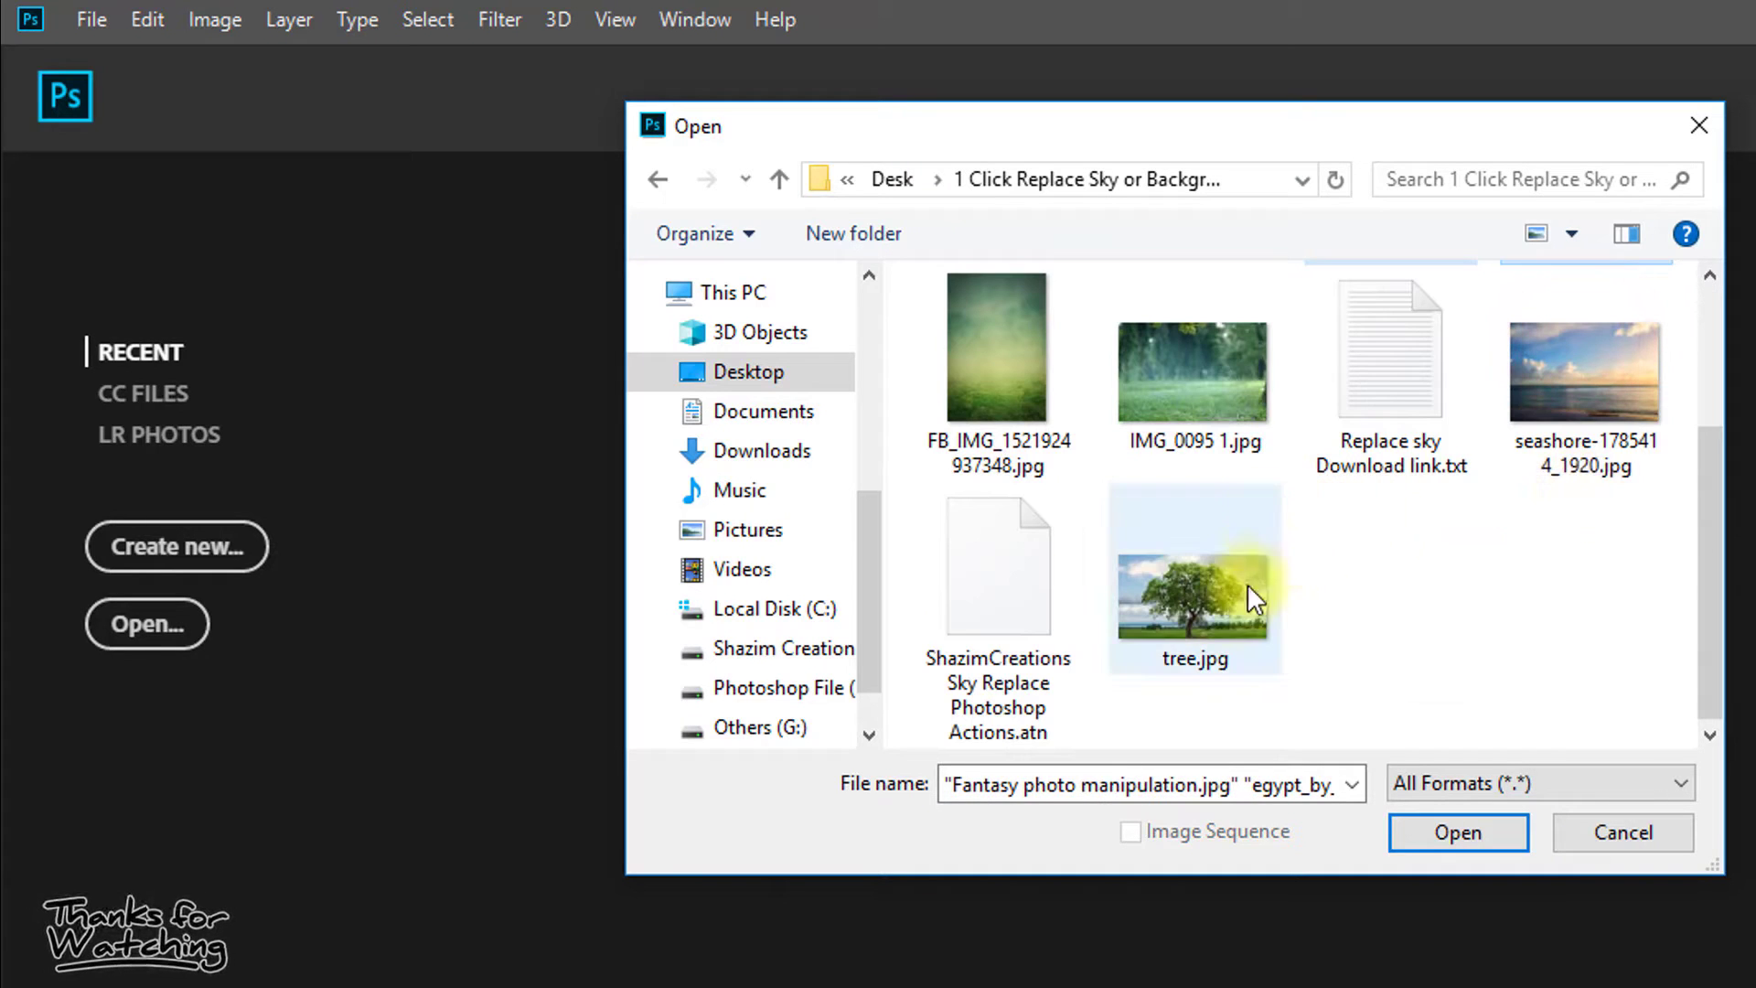
left_click(1456, 832)
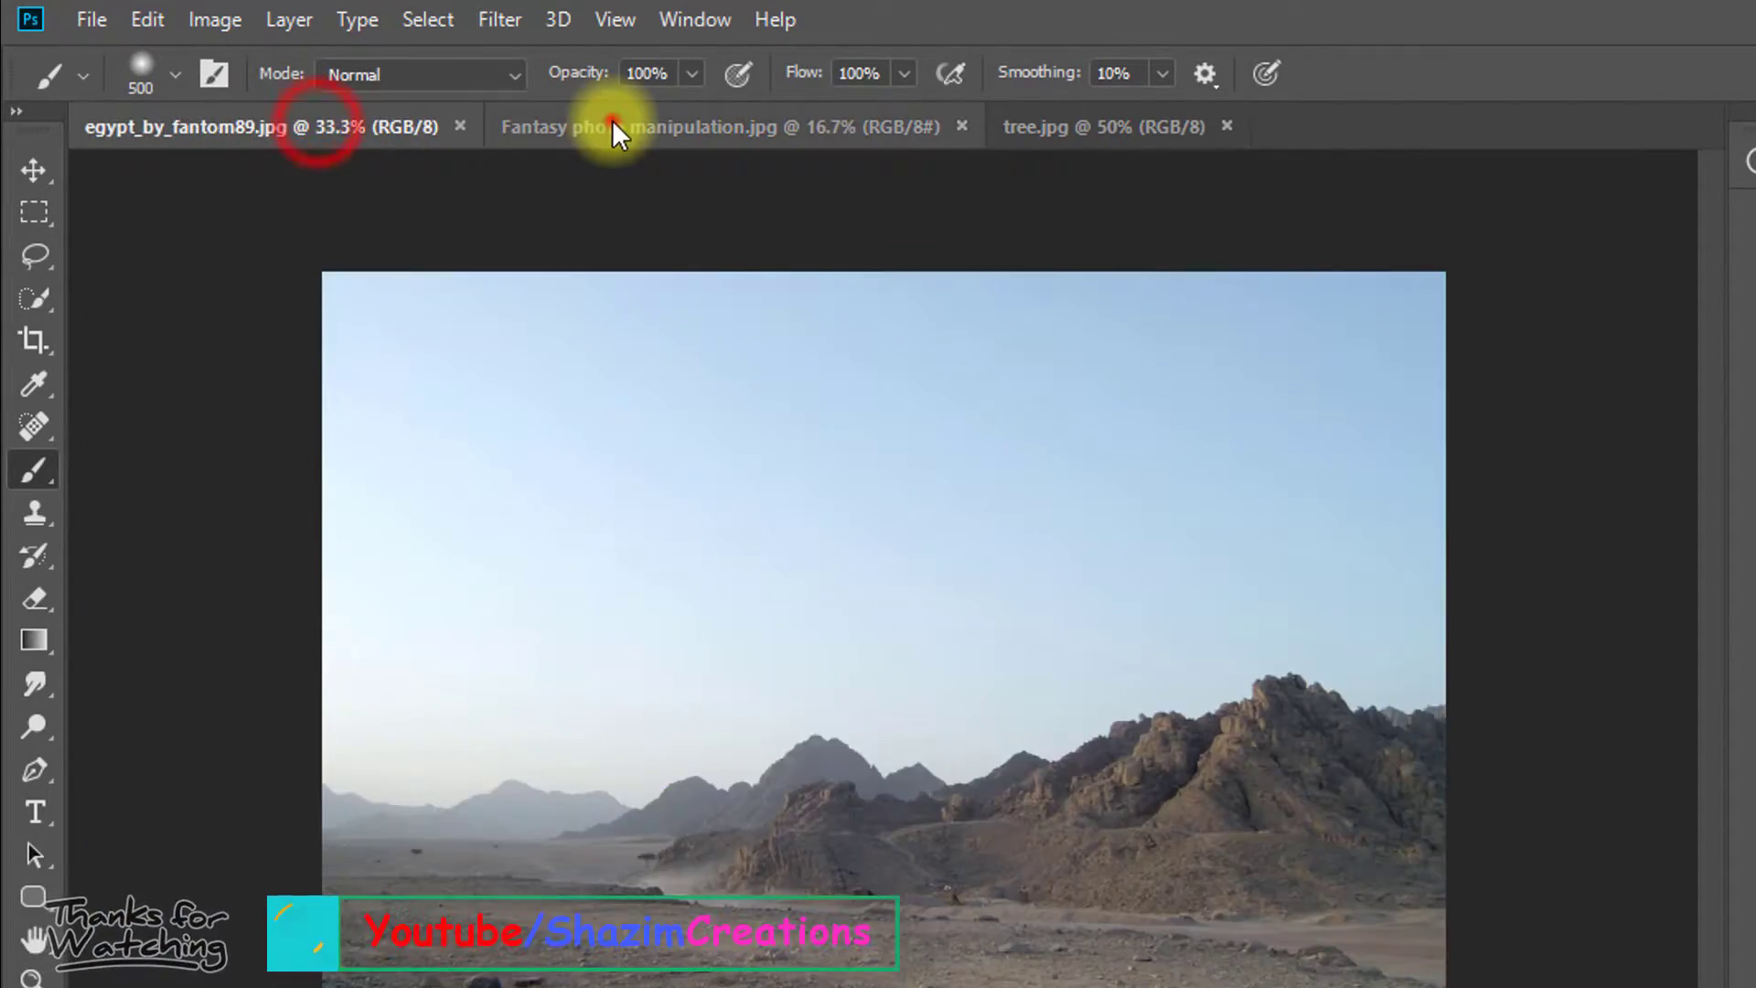
Switch to tree.jpg, then load and expand the ShazimCreations sky-replace action set
left_click(1058, 126)
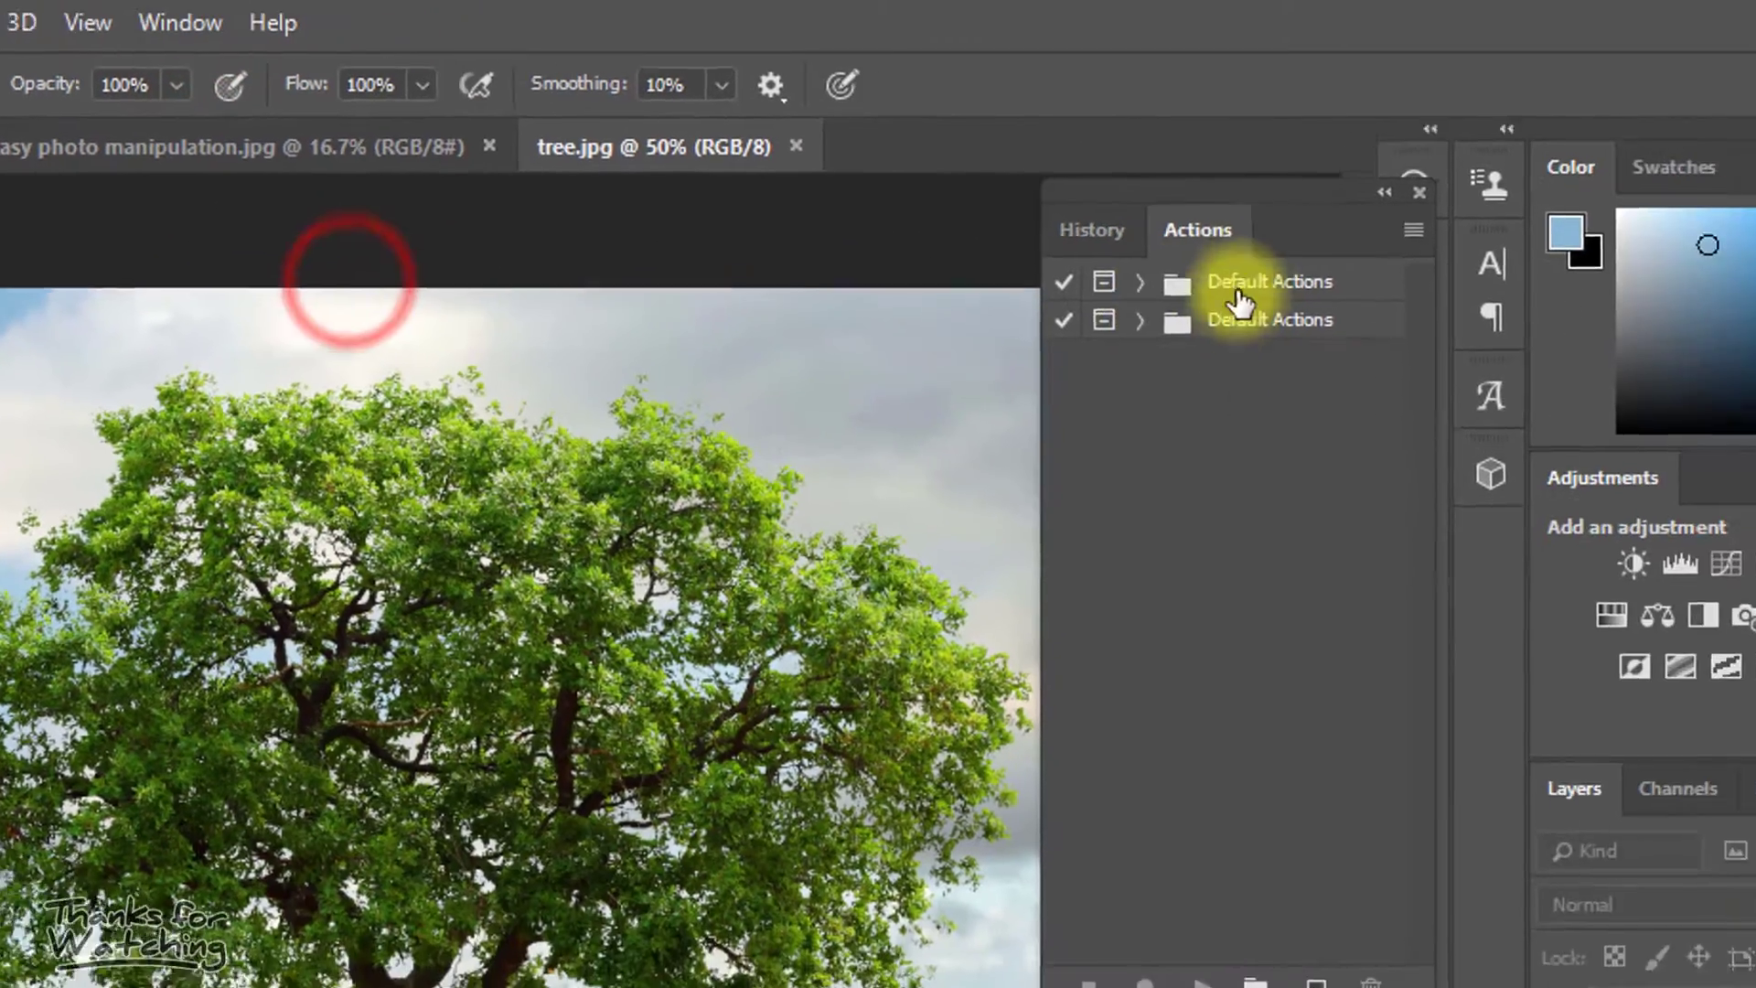
left_click(1412, 229)
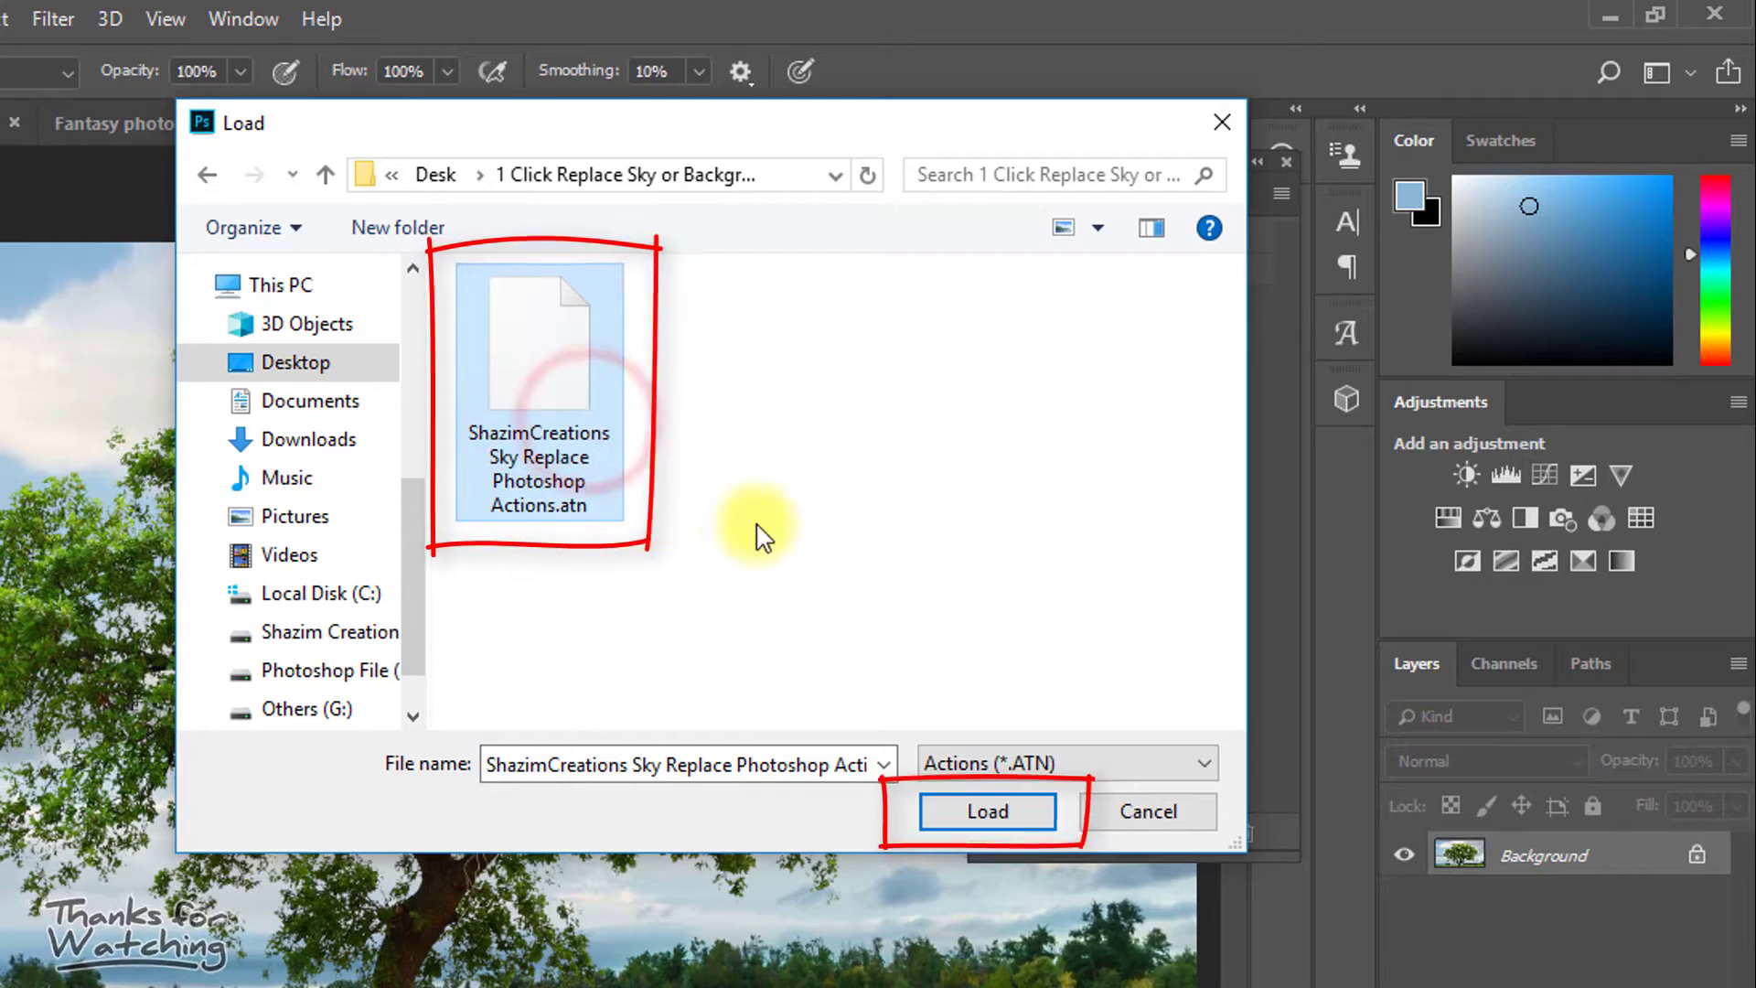
left_click(986, 811)
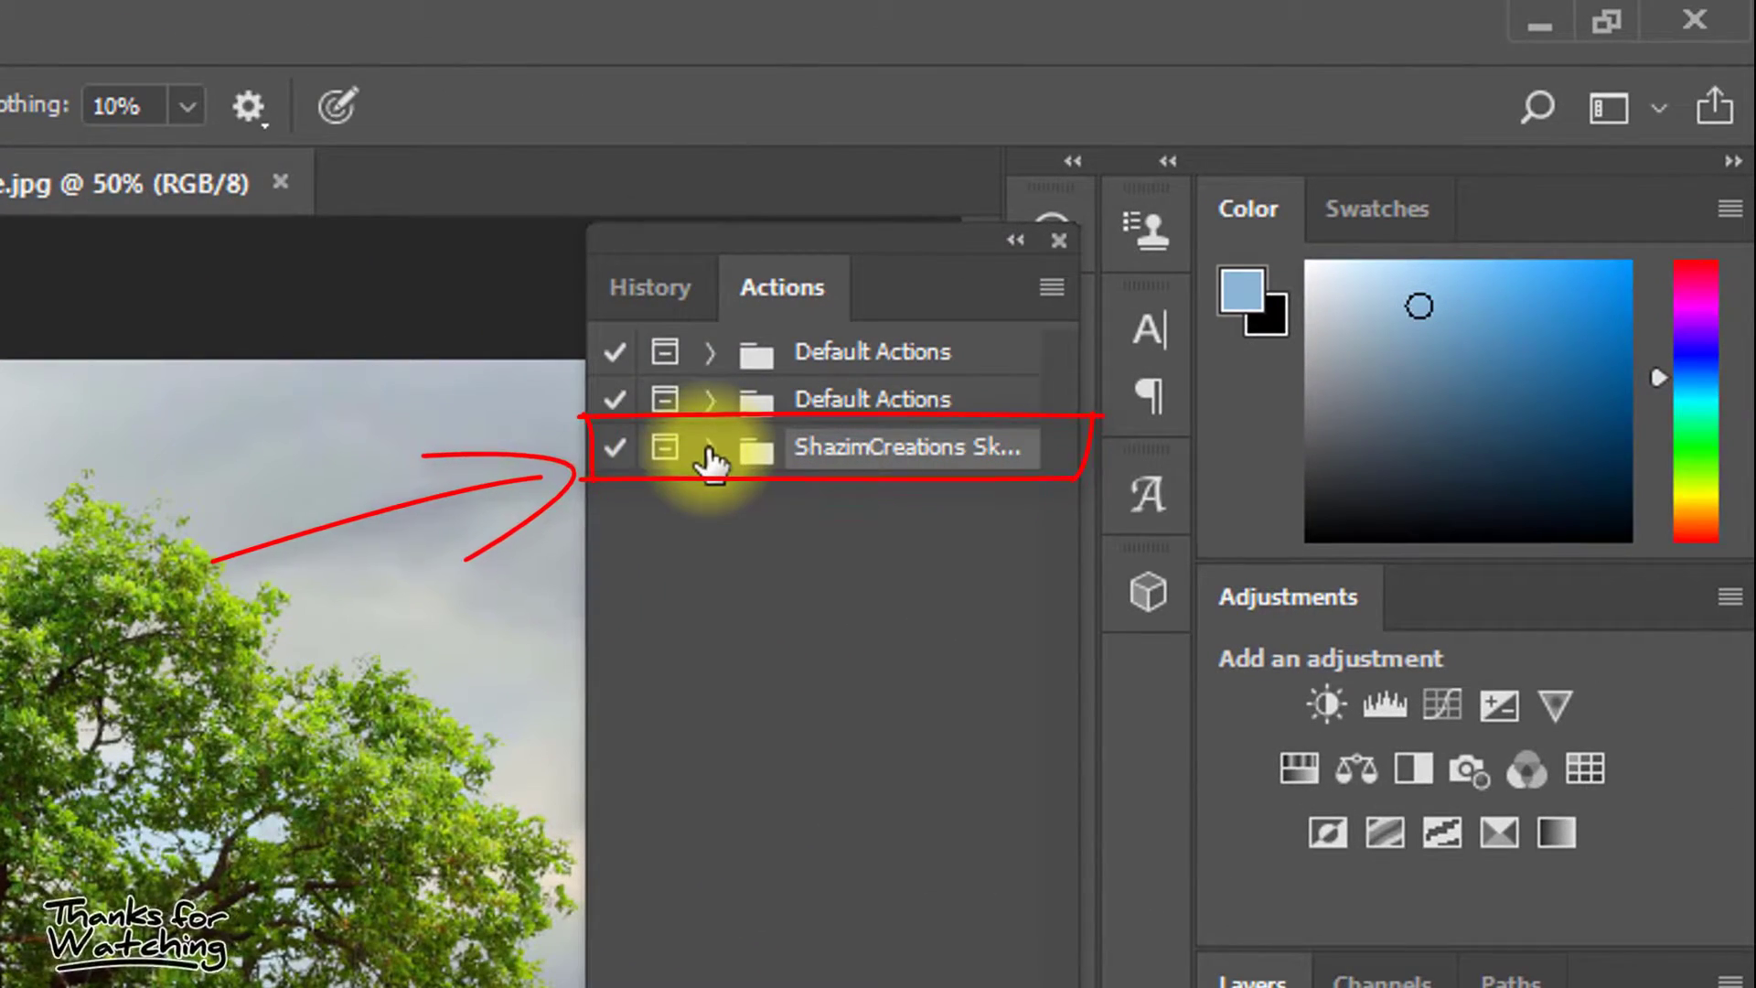
left_click(710, 447)
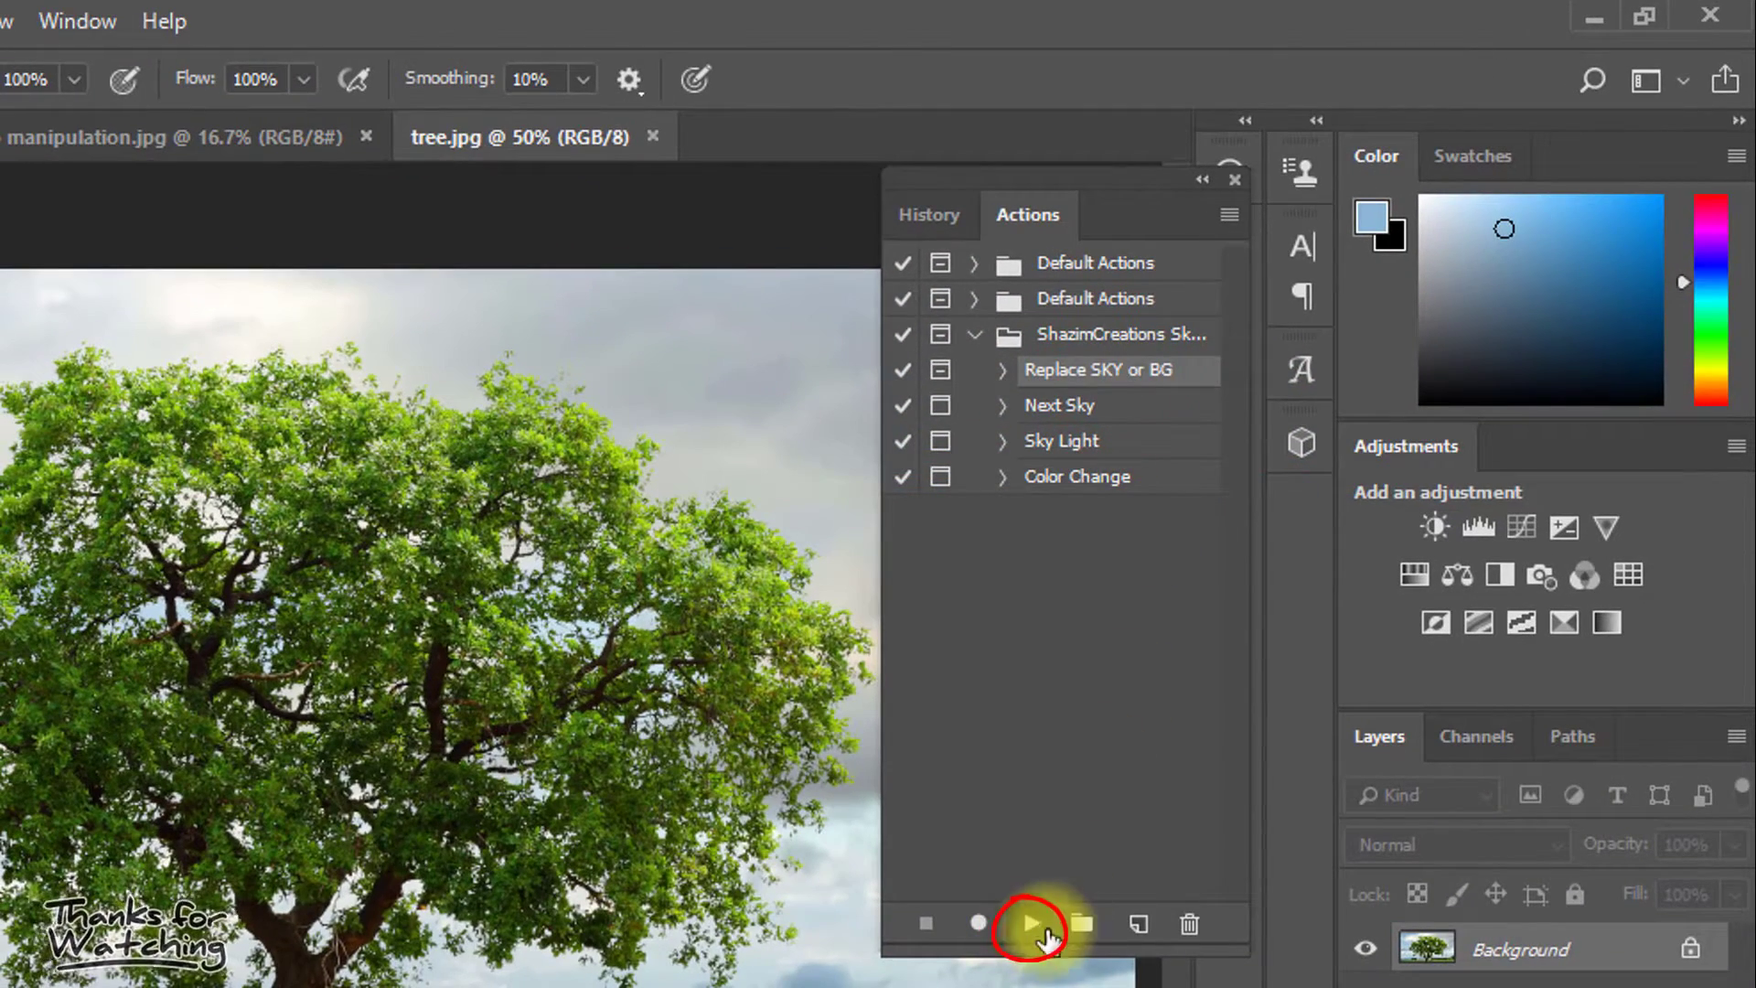
Run Replace SKY or BG, sampling the cloudy sky in Color Range with Fuzziness 50
left_click(1031, 924)
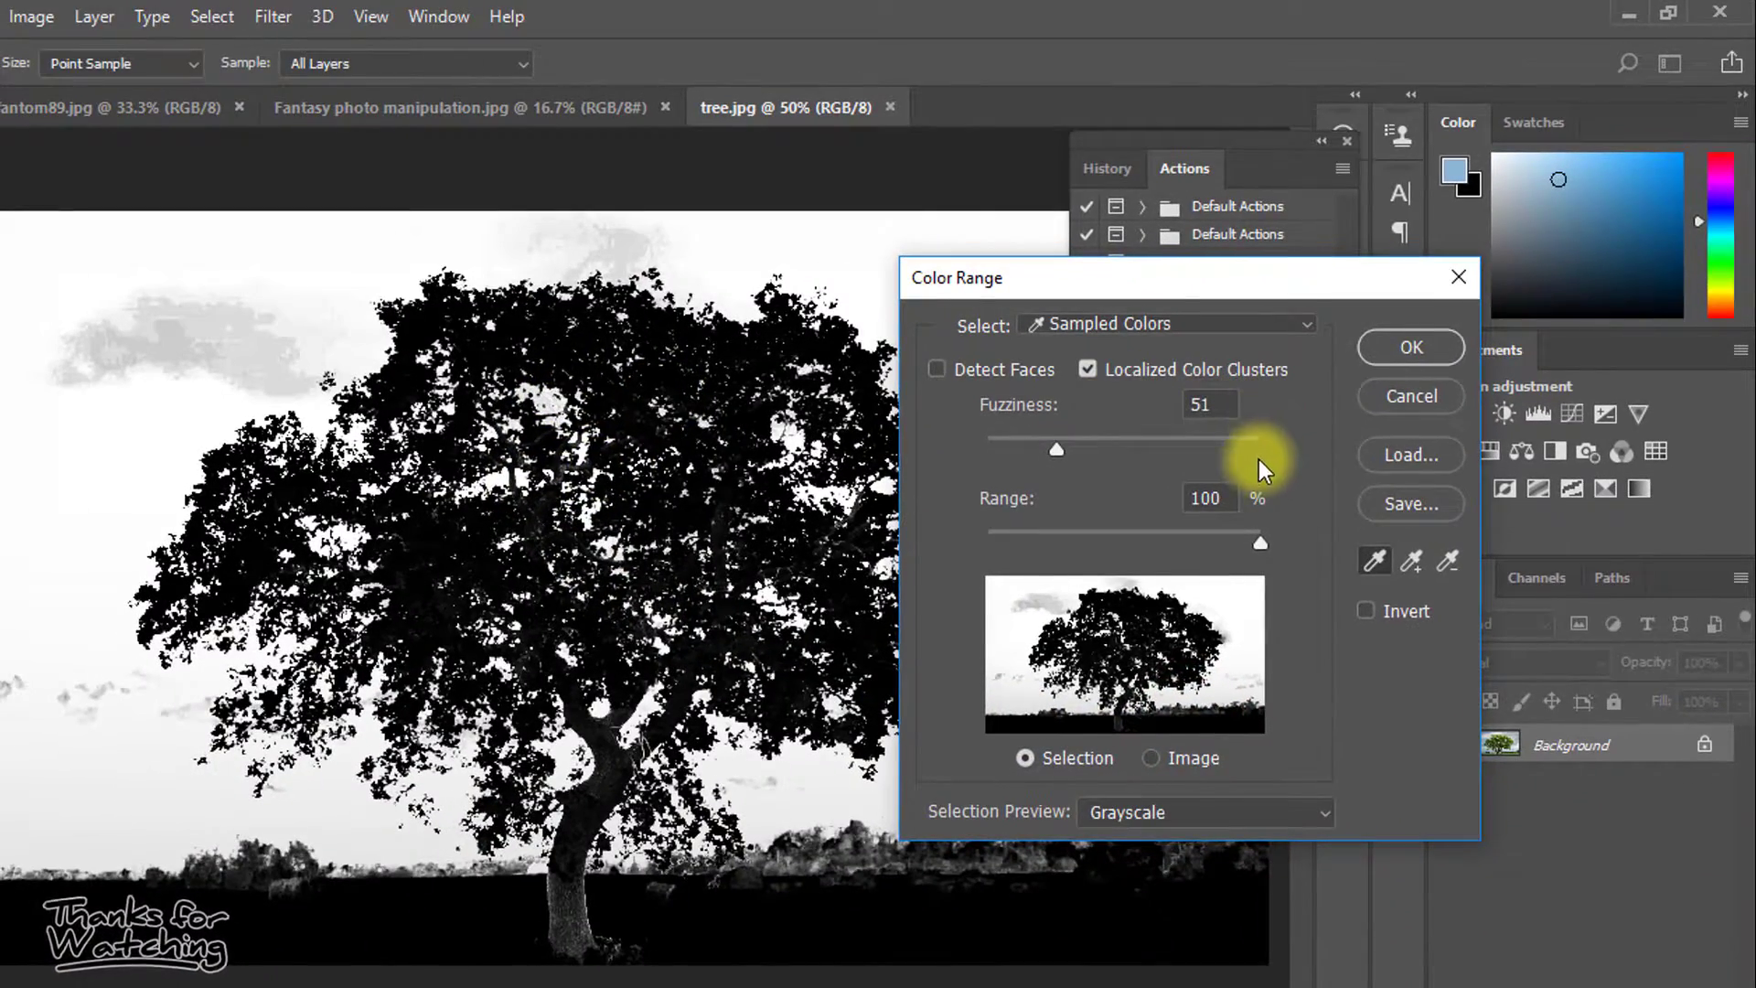
left_click(220, 336)
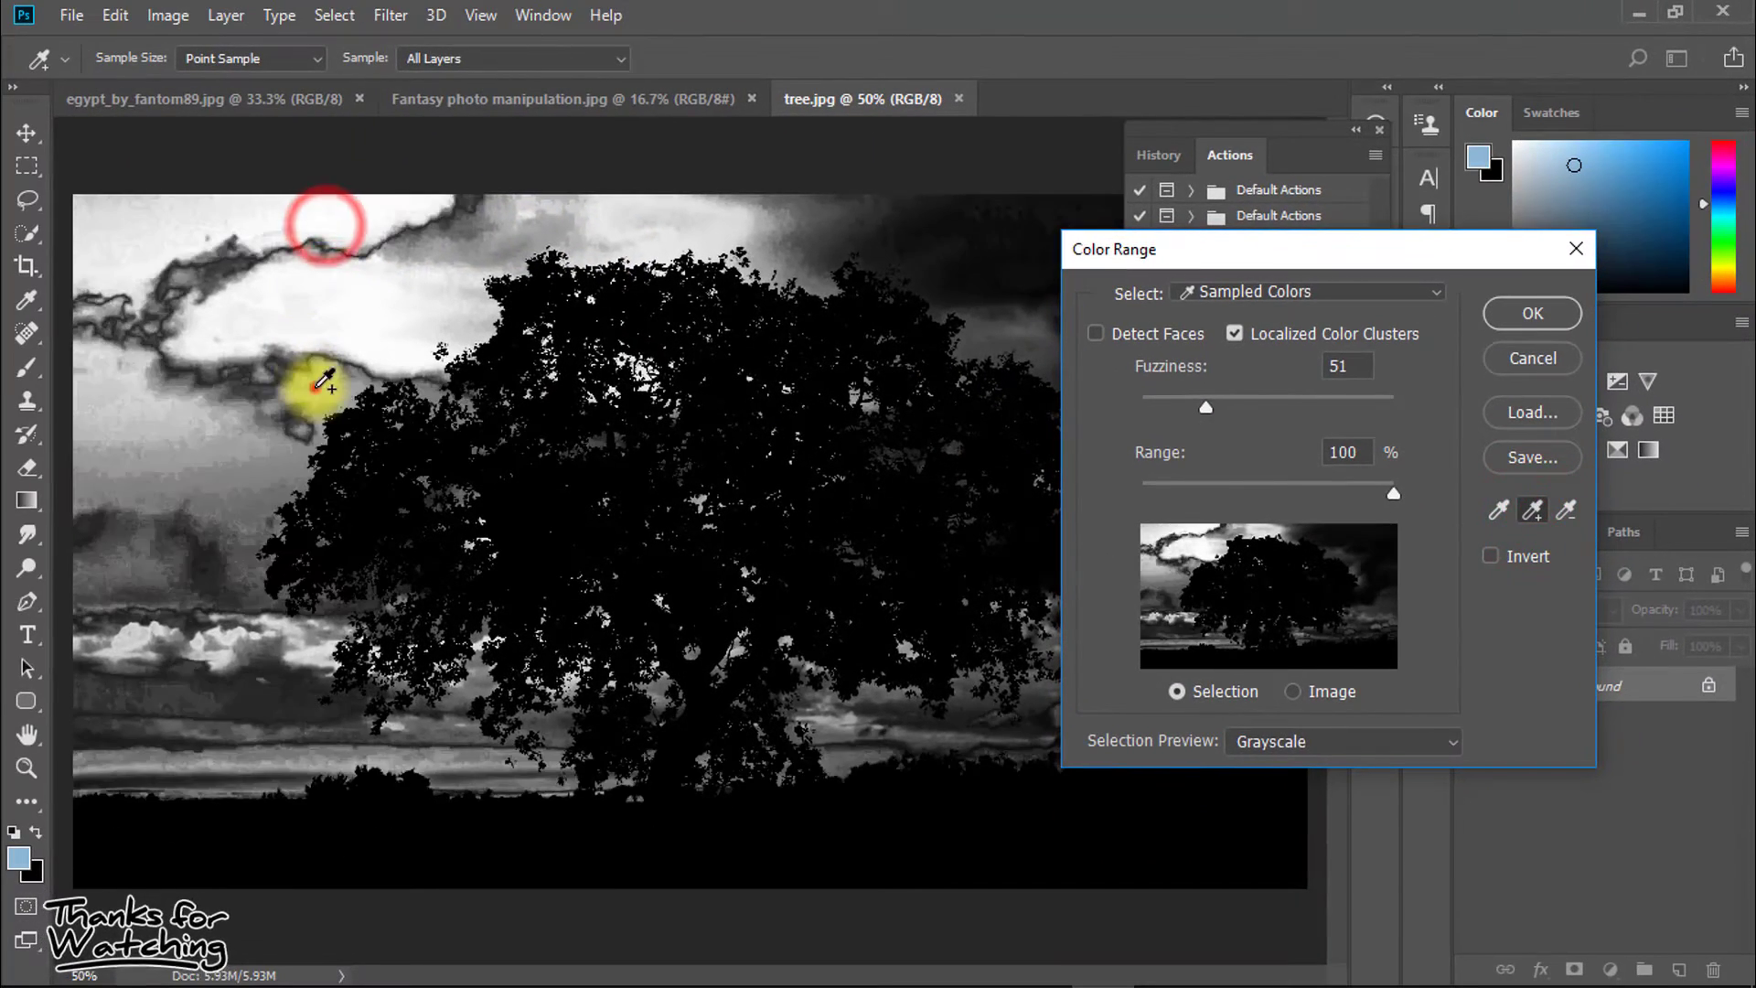
left_click(935, 241)
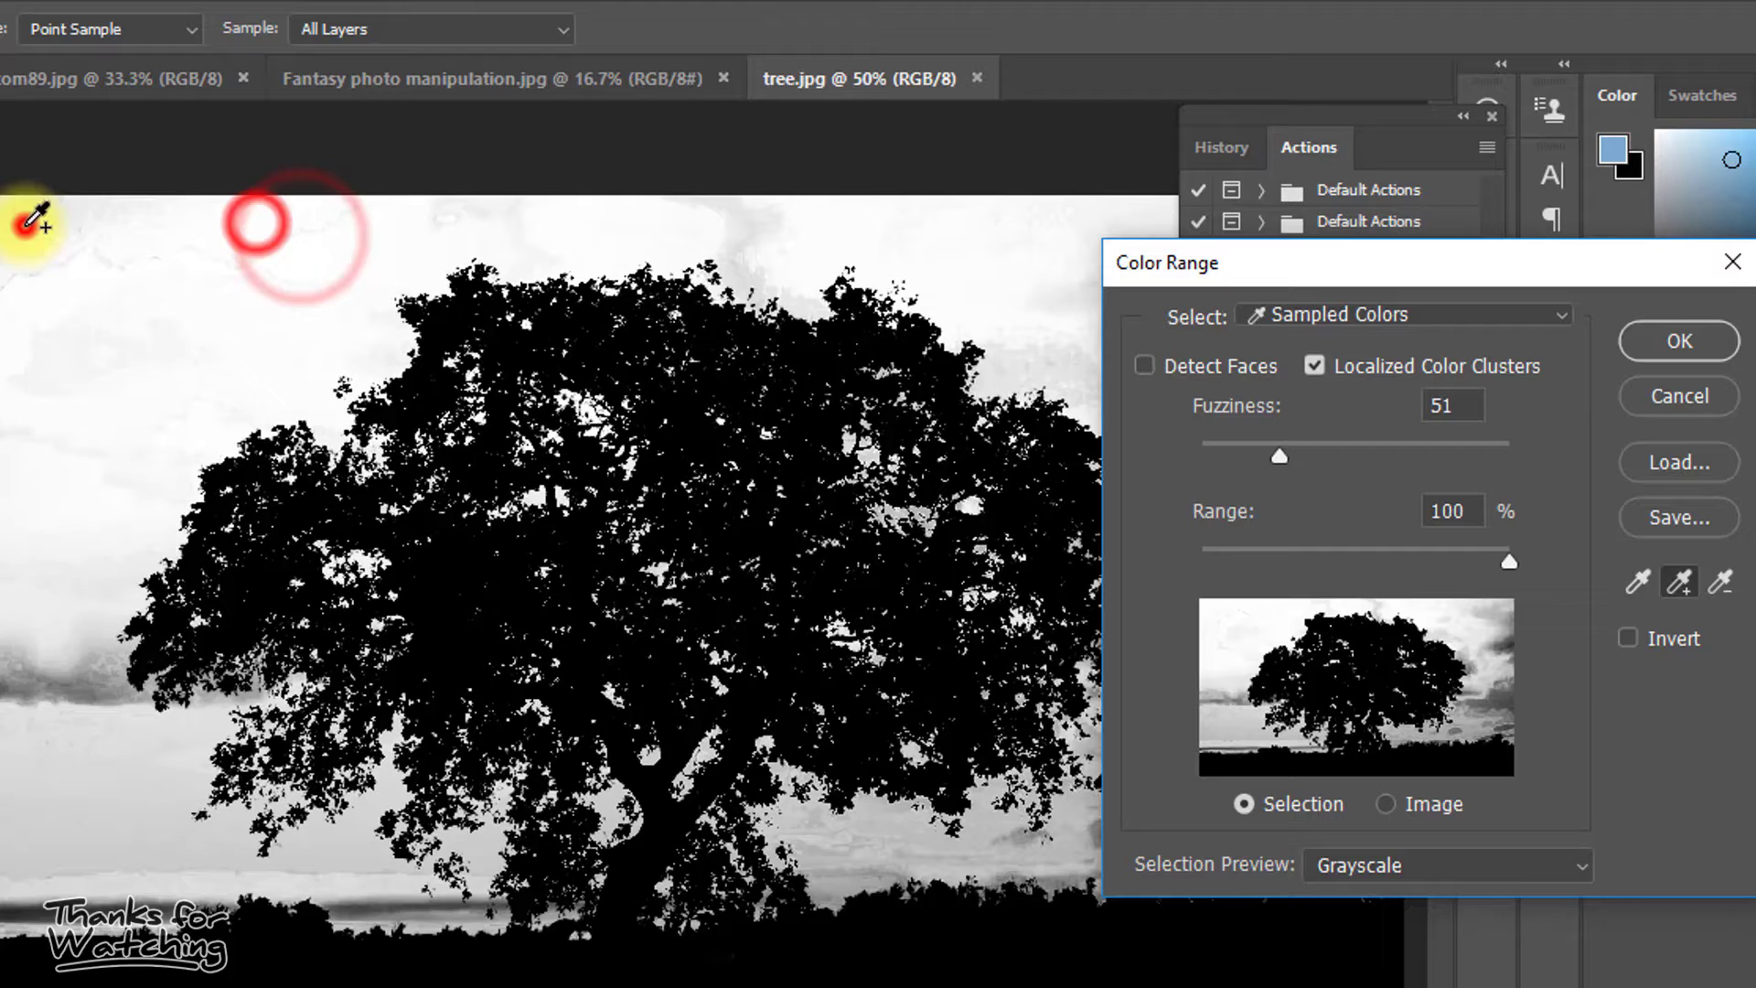
left_click(101, 739)
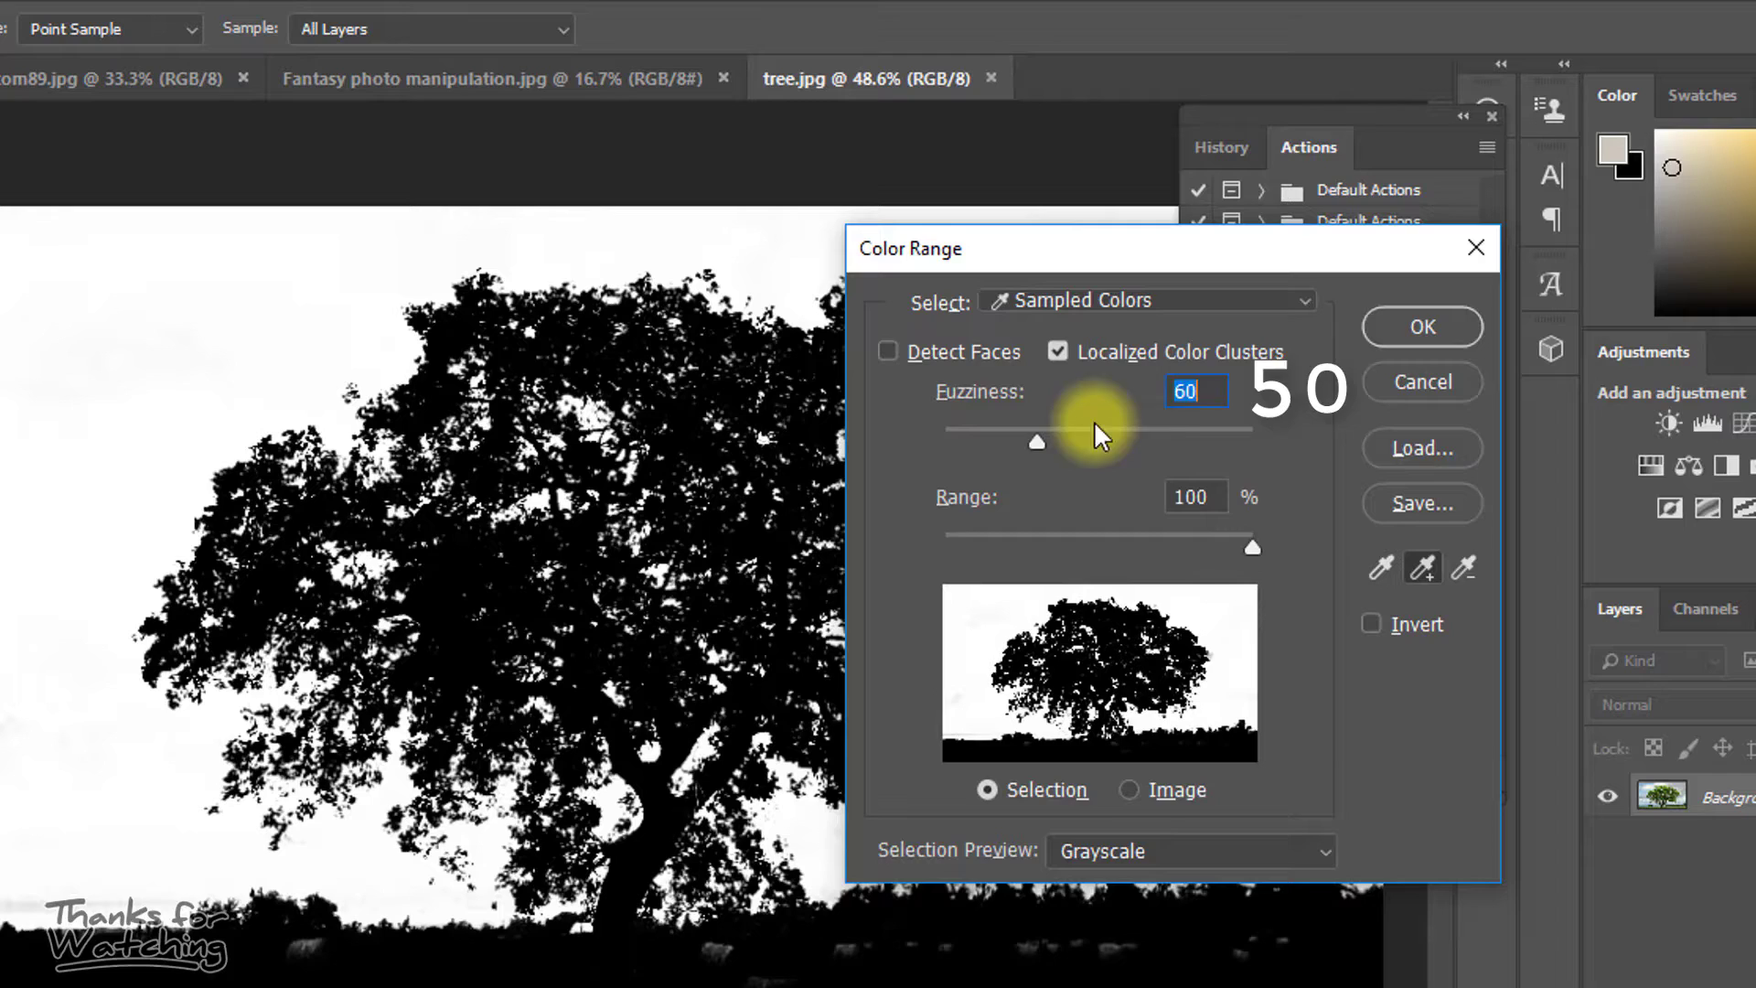
type("50")
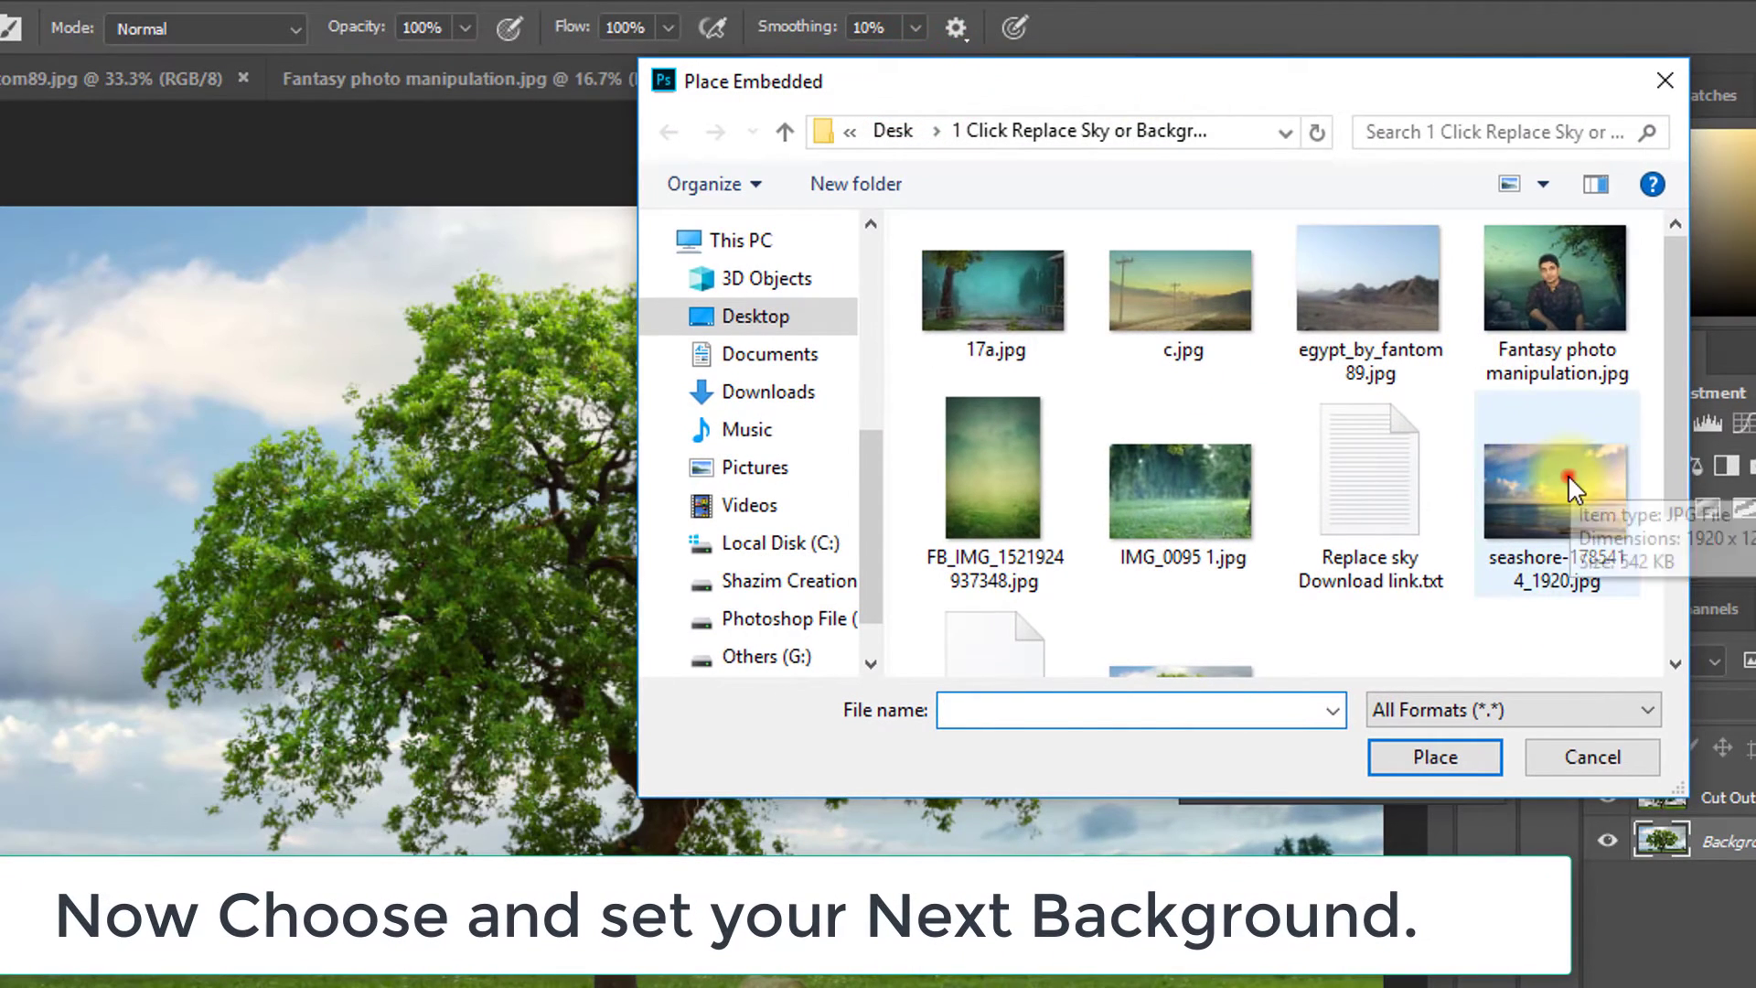
Place seashore-1785414_1920.jpg as the background, confirm its size, and apply Gaussian Blur
left_click(1555, 484)
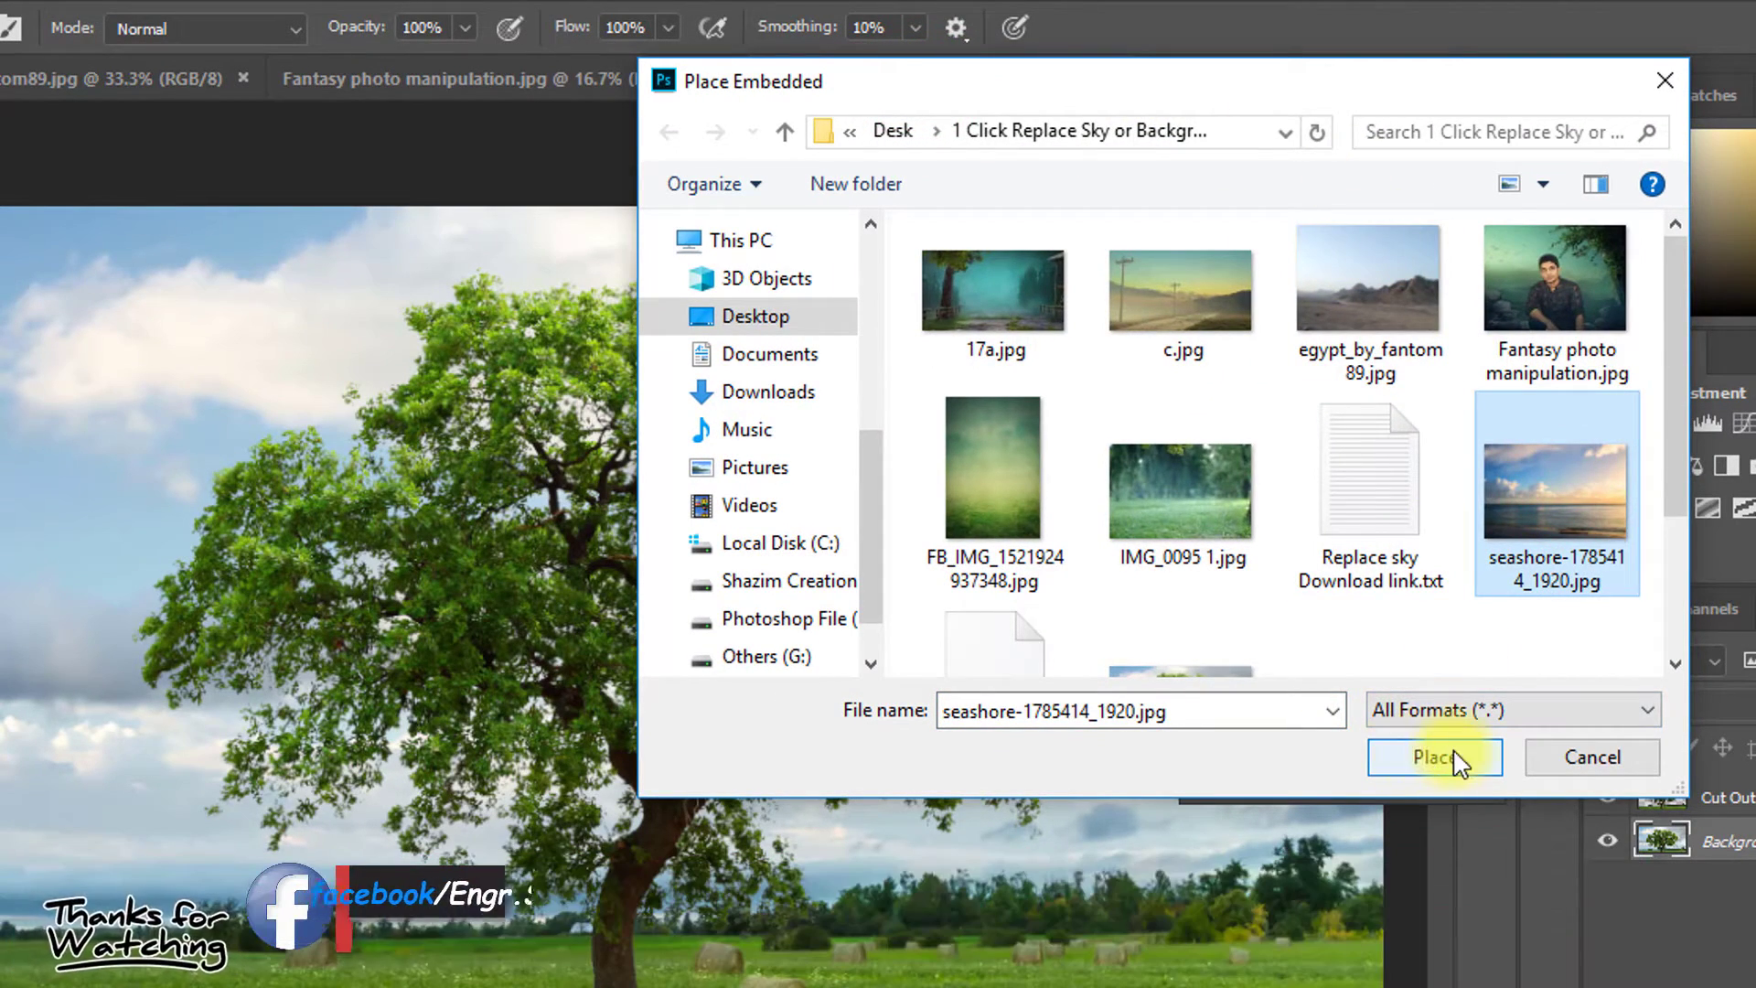
left_click(1435, 757)
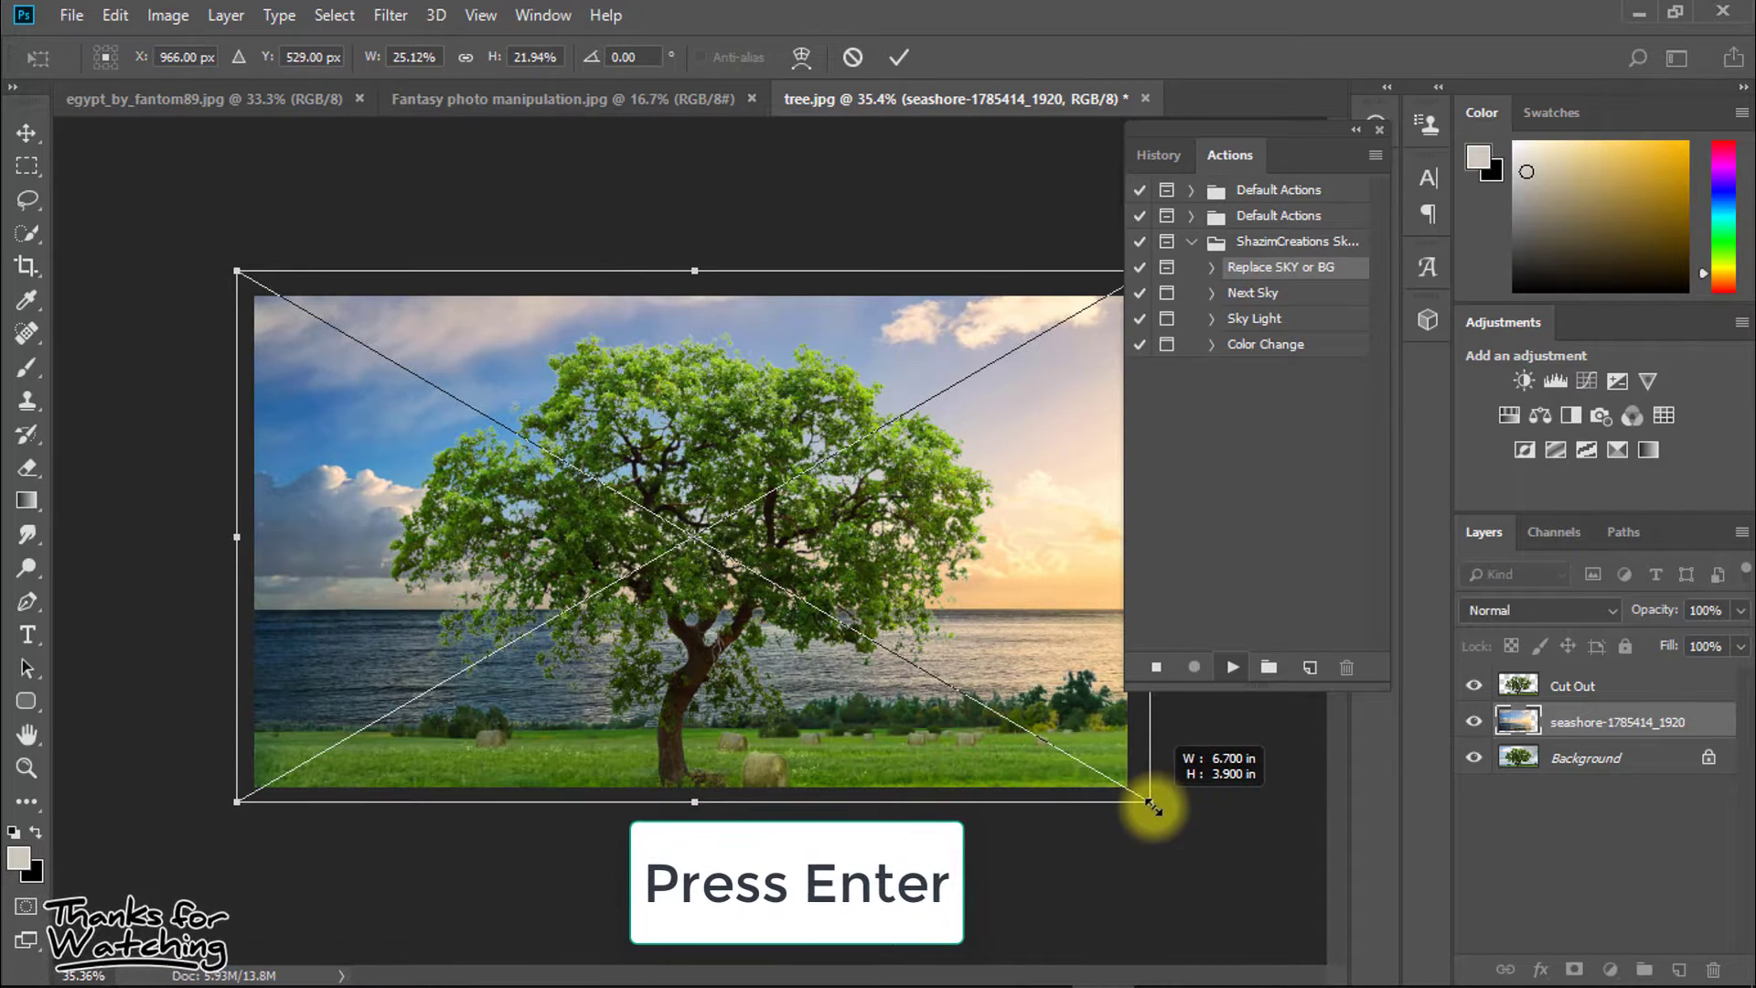
key("Return")
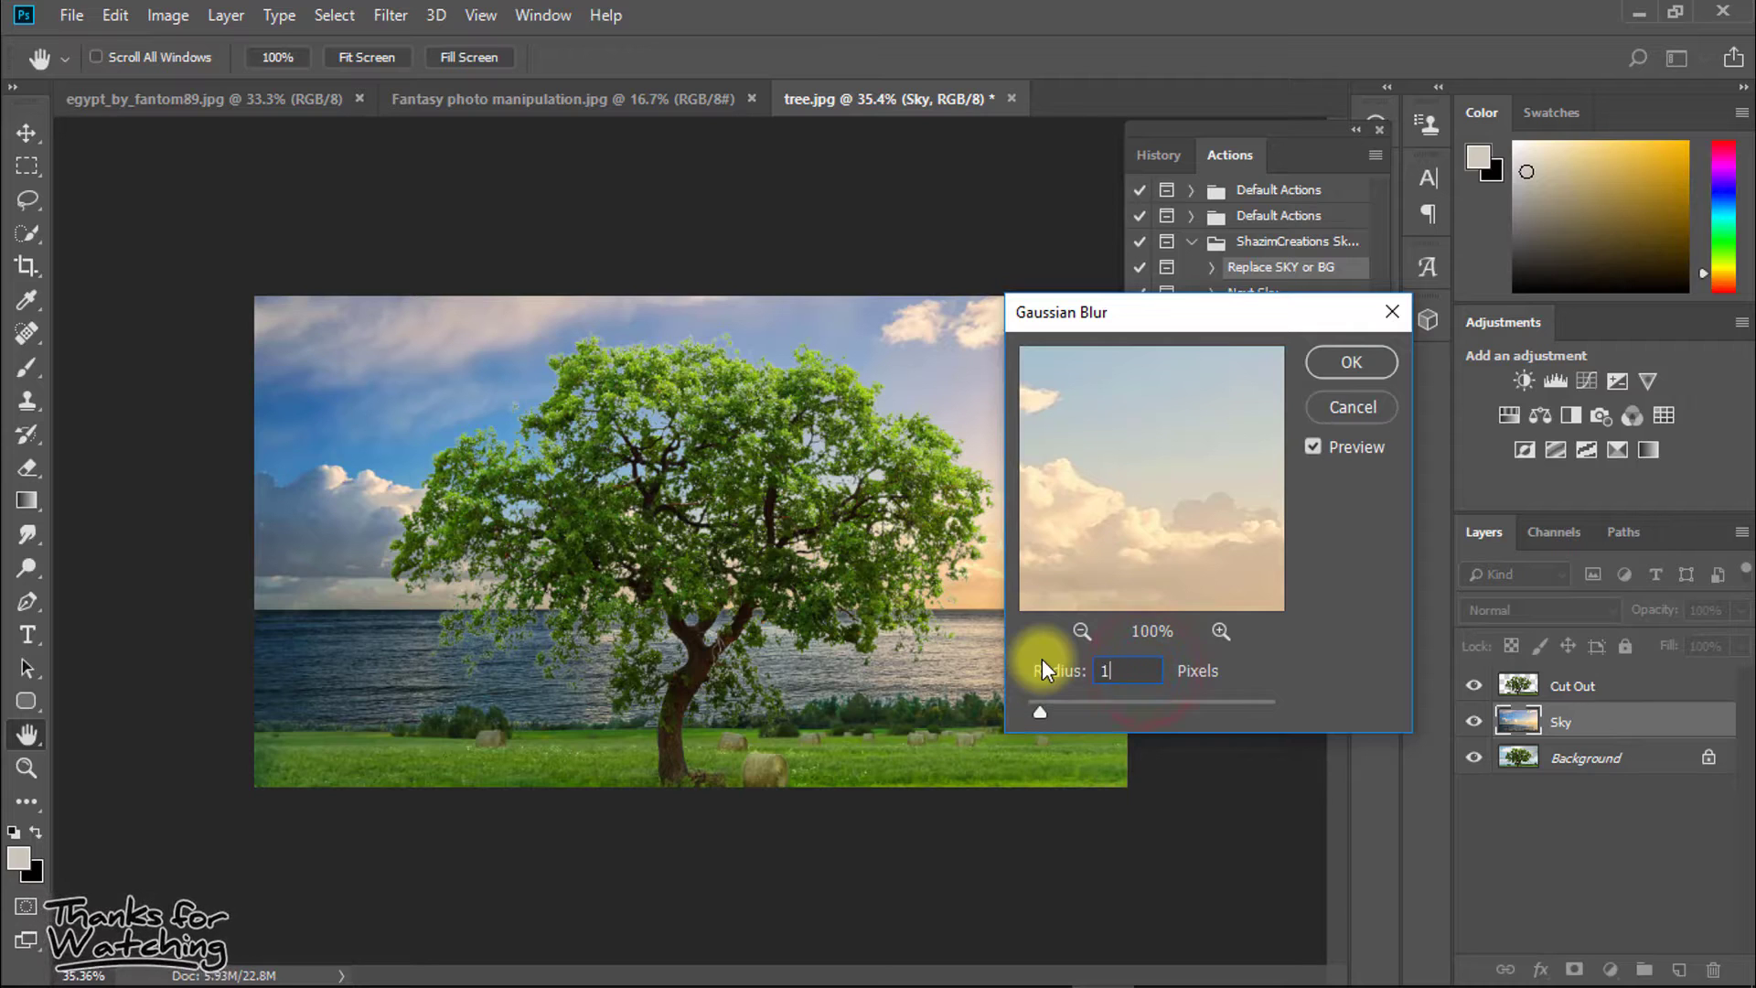
left_click(1349, 362)
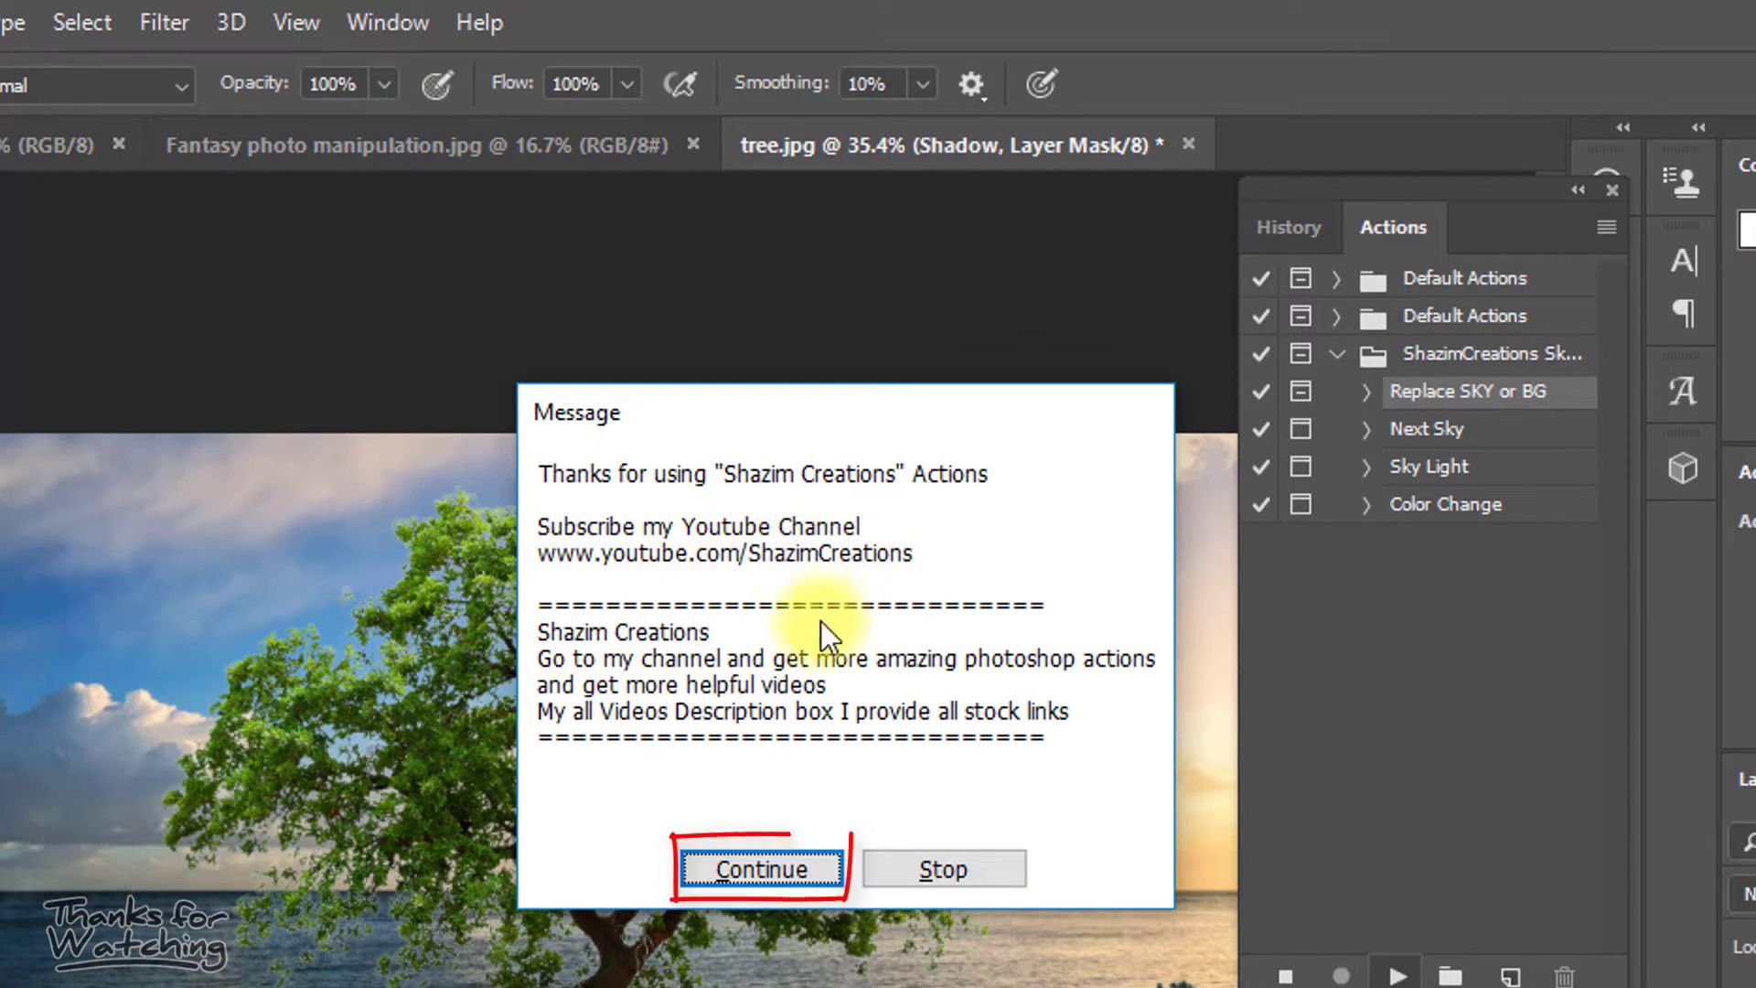
mouse_move(650, 734)
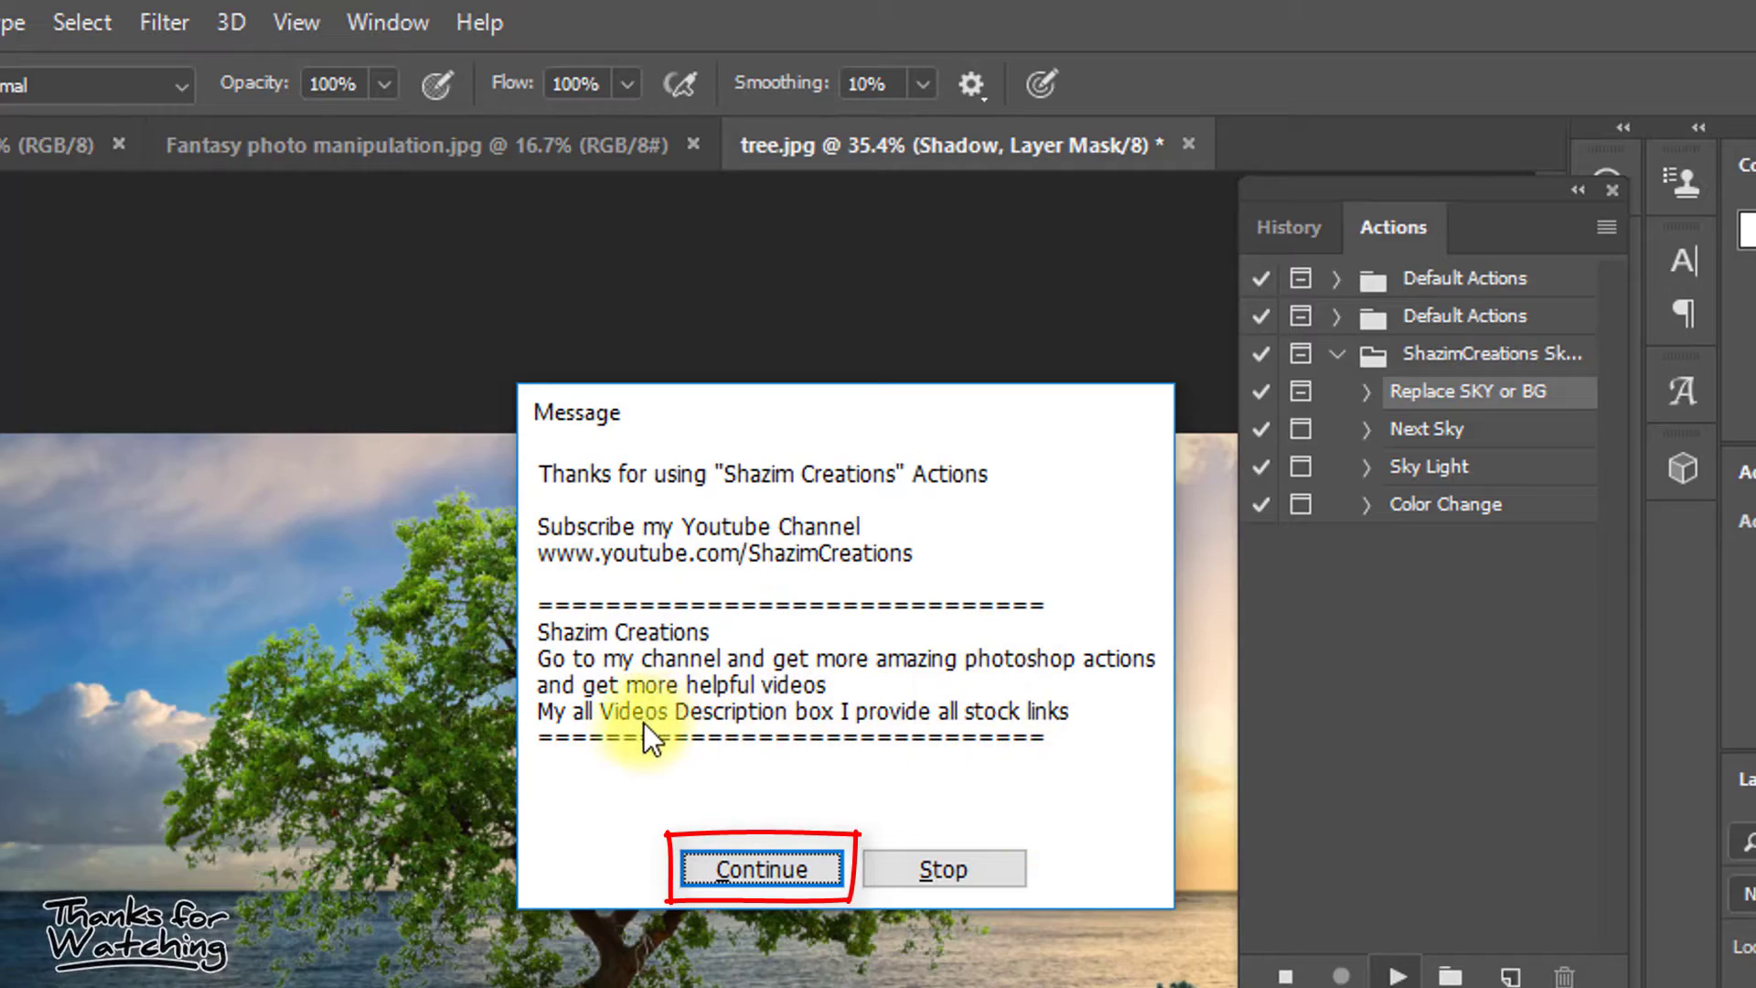
Continue past the action's message so it finishes building the sky layers
left_click(759, 868)
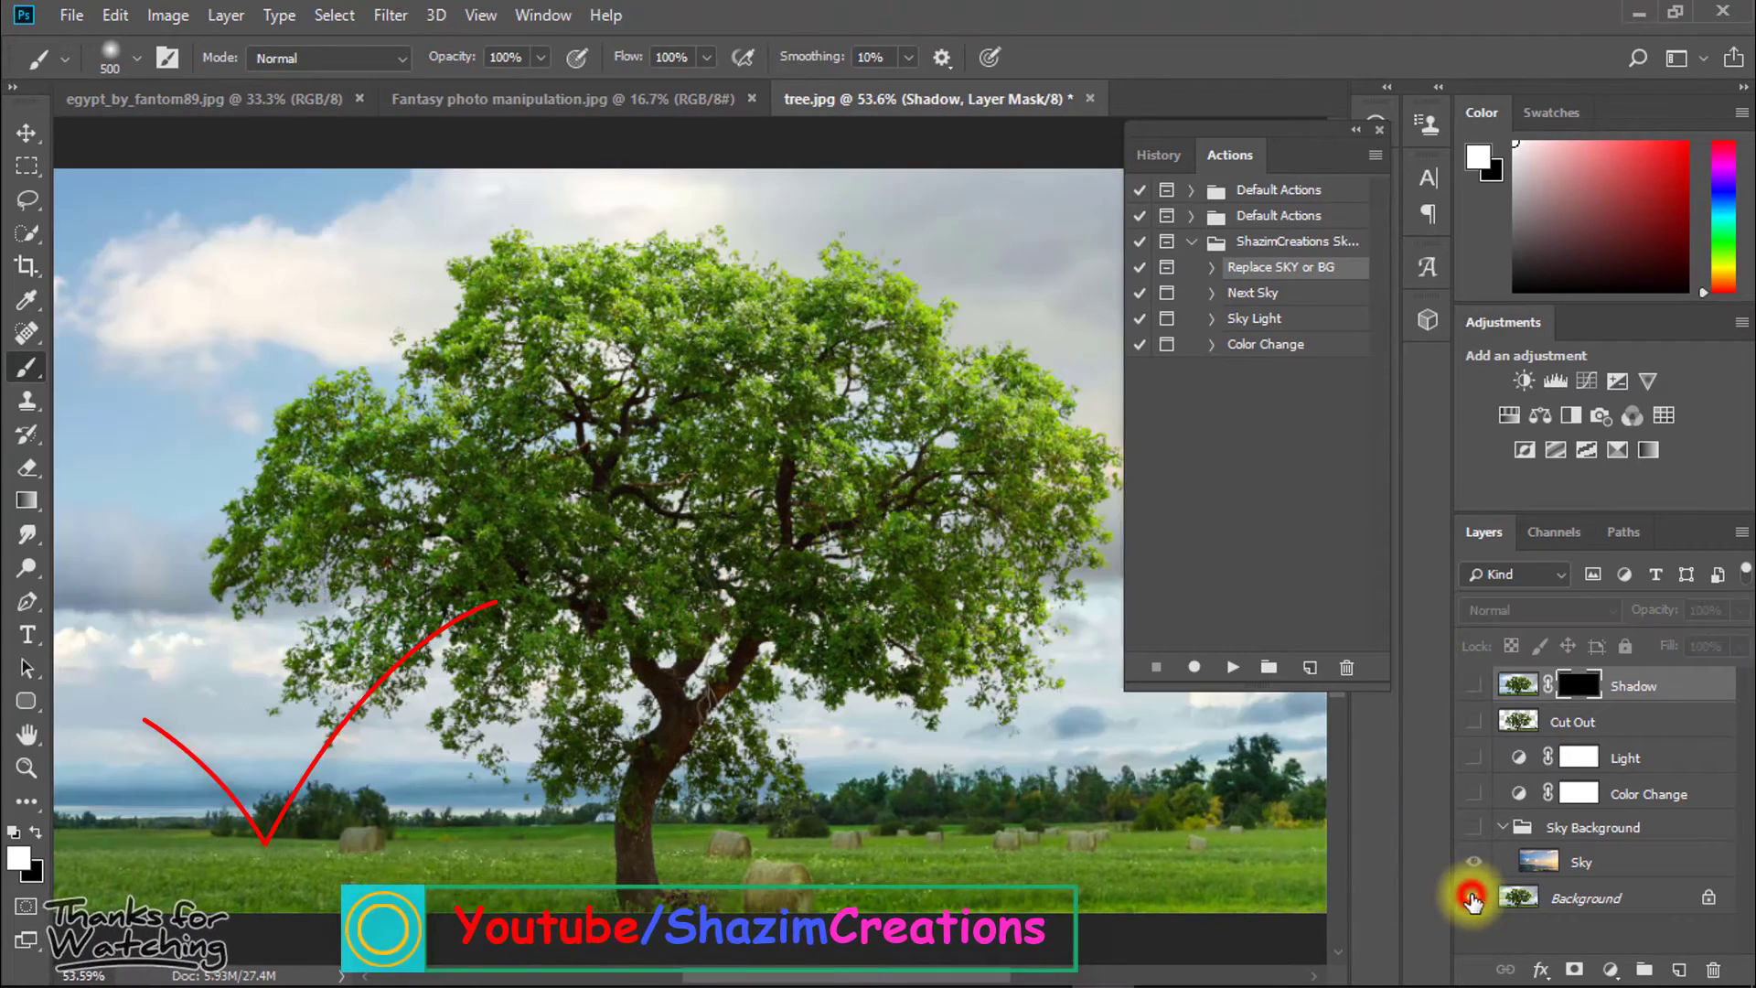
Toggle layer visibility to compare the original tree with the seashore sky
left_click(1474, 903)
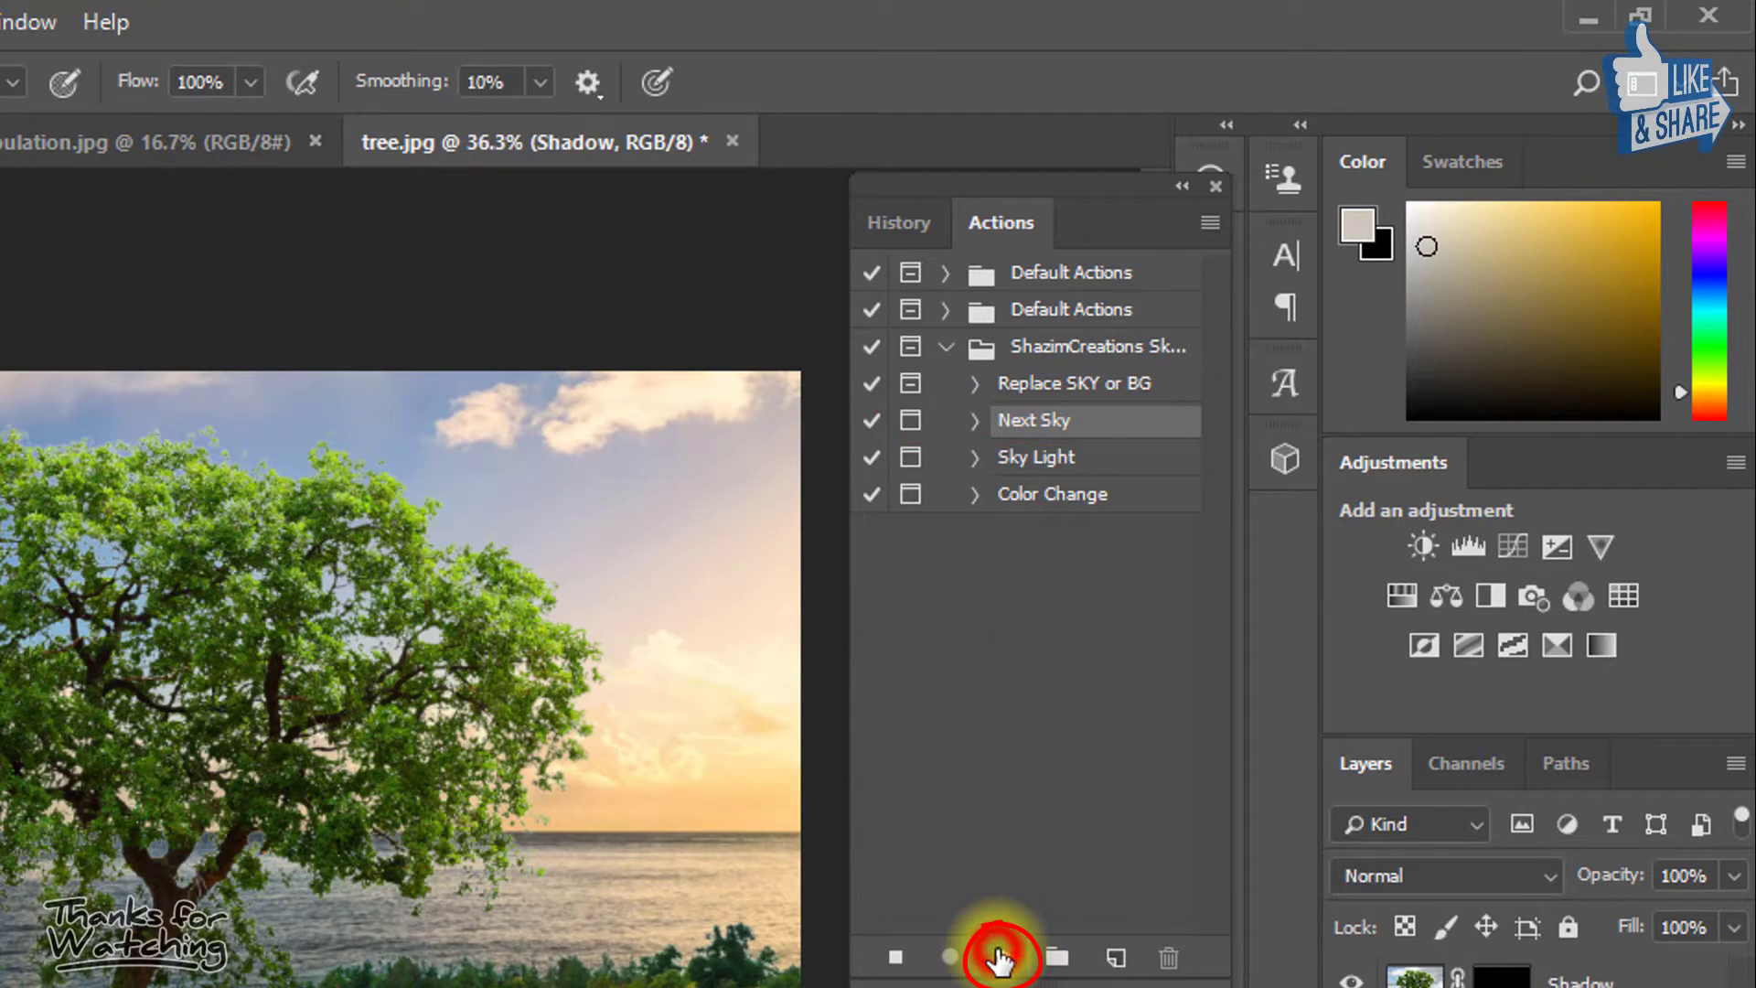
Run Next Sky, place c.jpg as the new sky, and continue to finish
left_click(1004, 957)
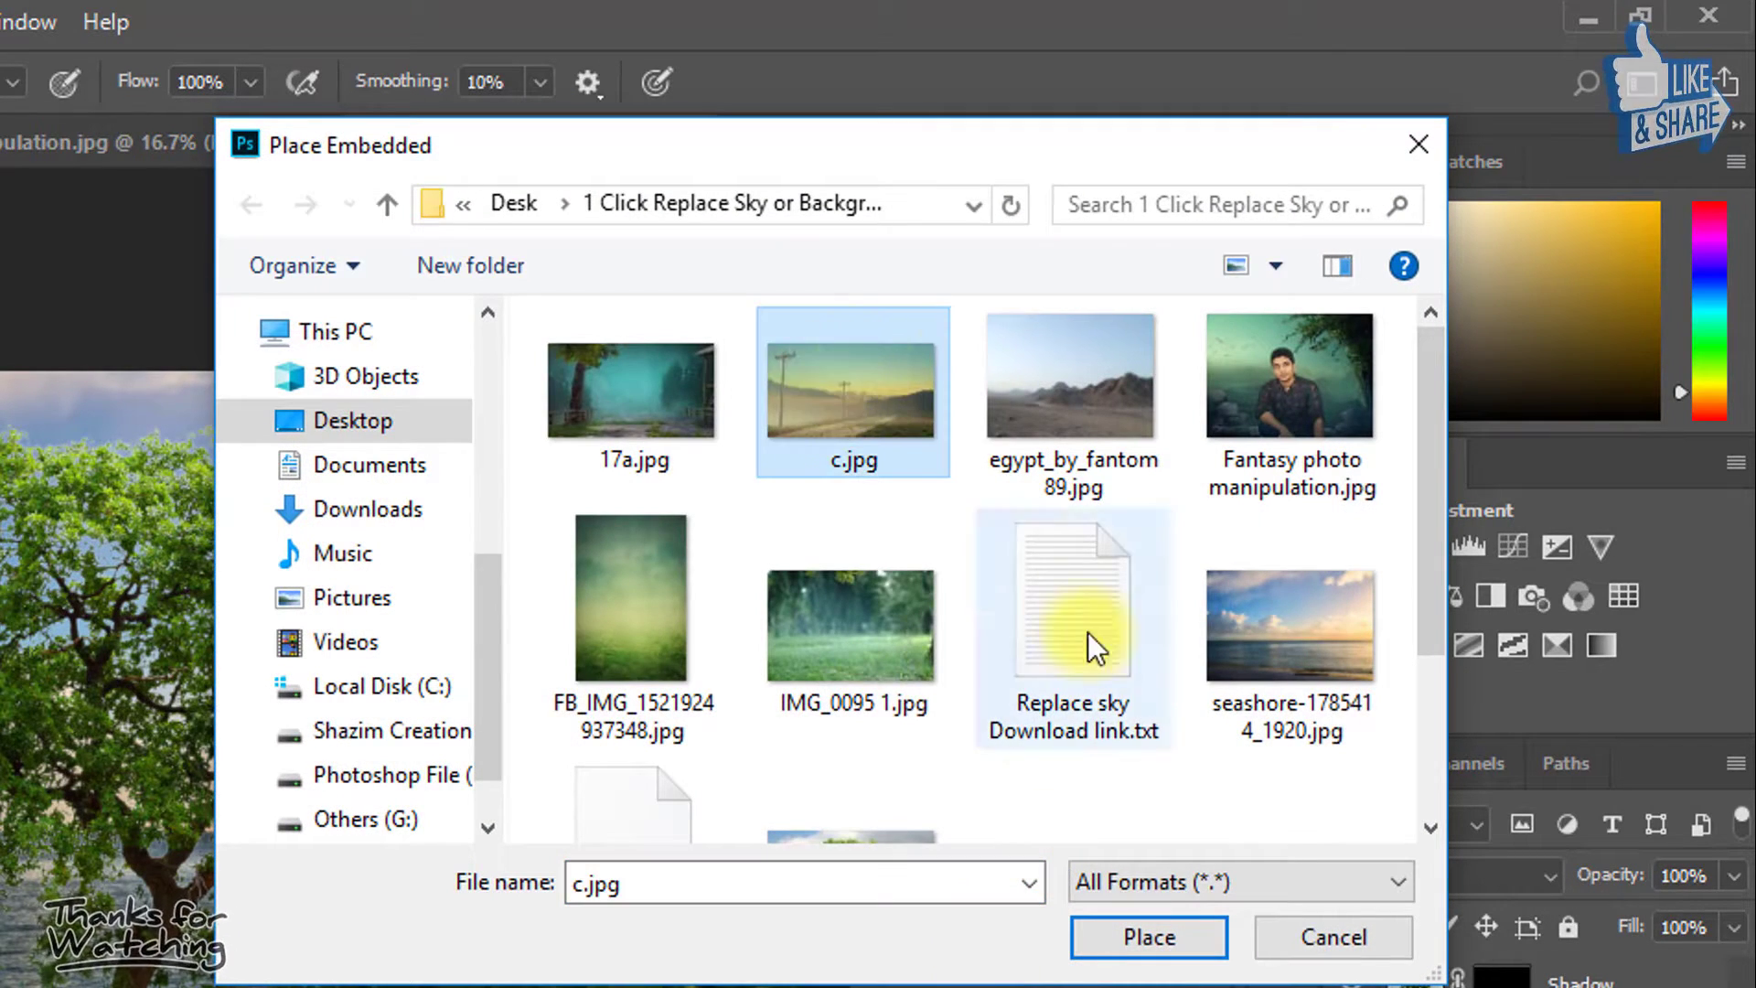
left_click(1148, 937)
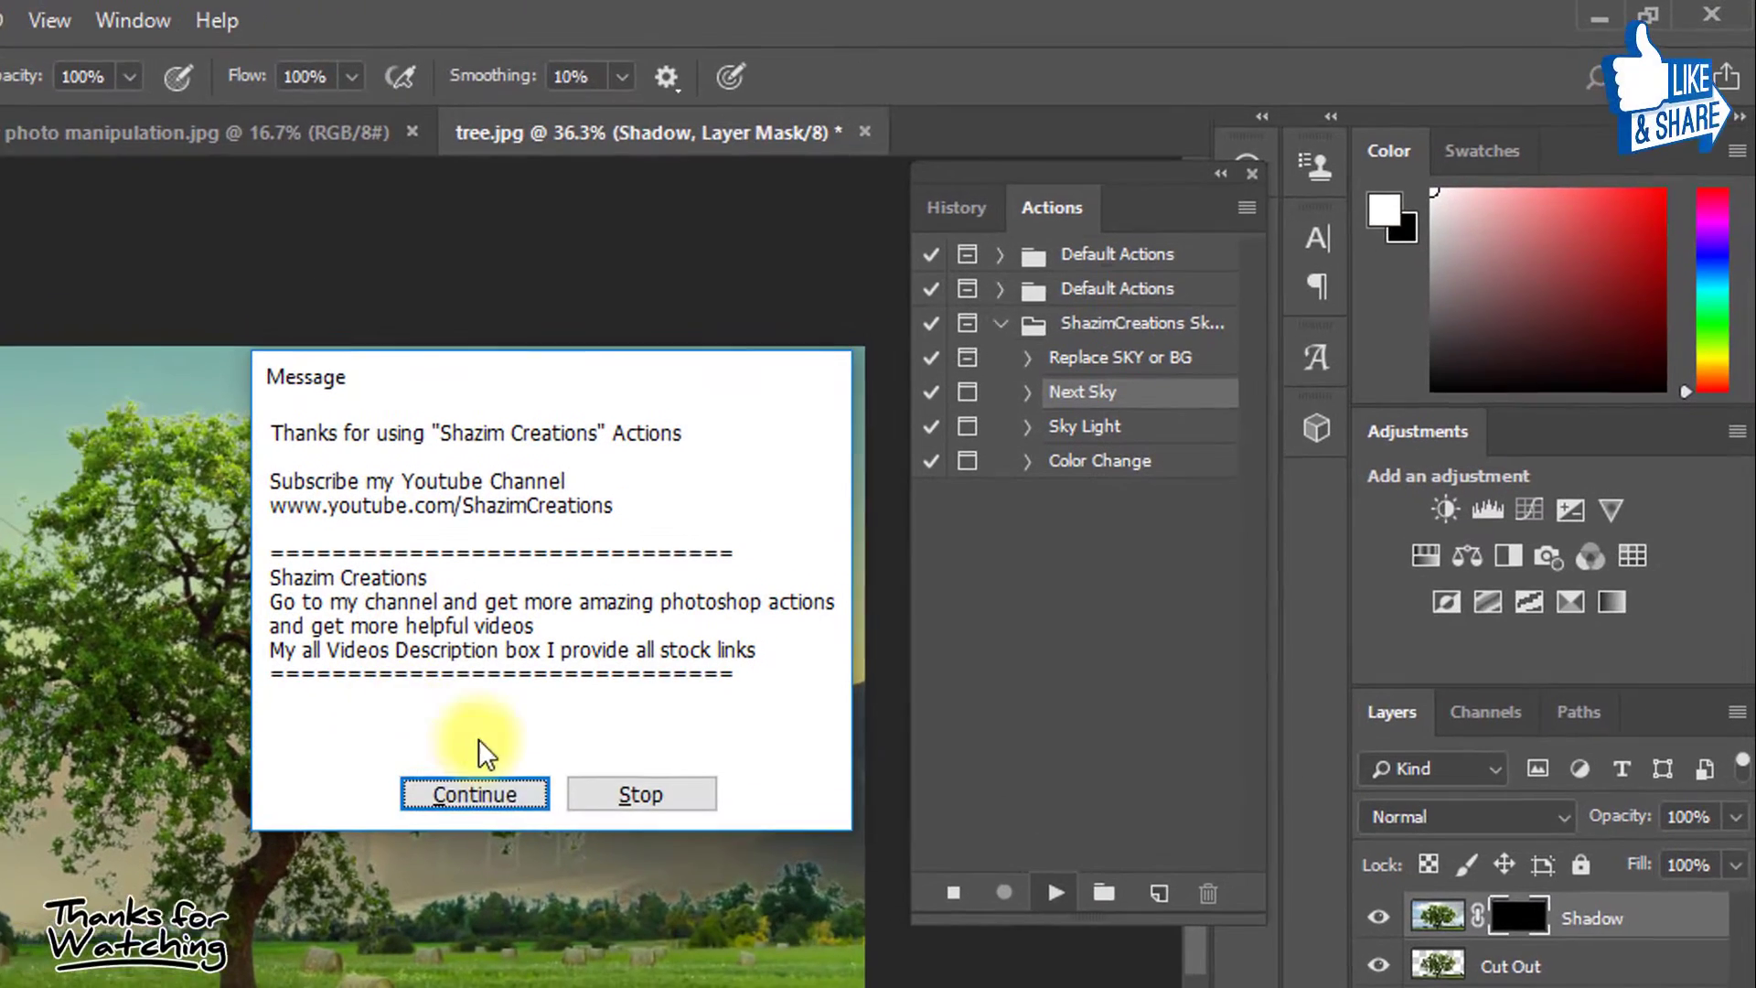
left_click(474, 793)
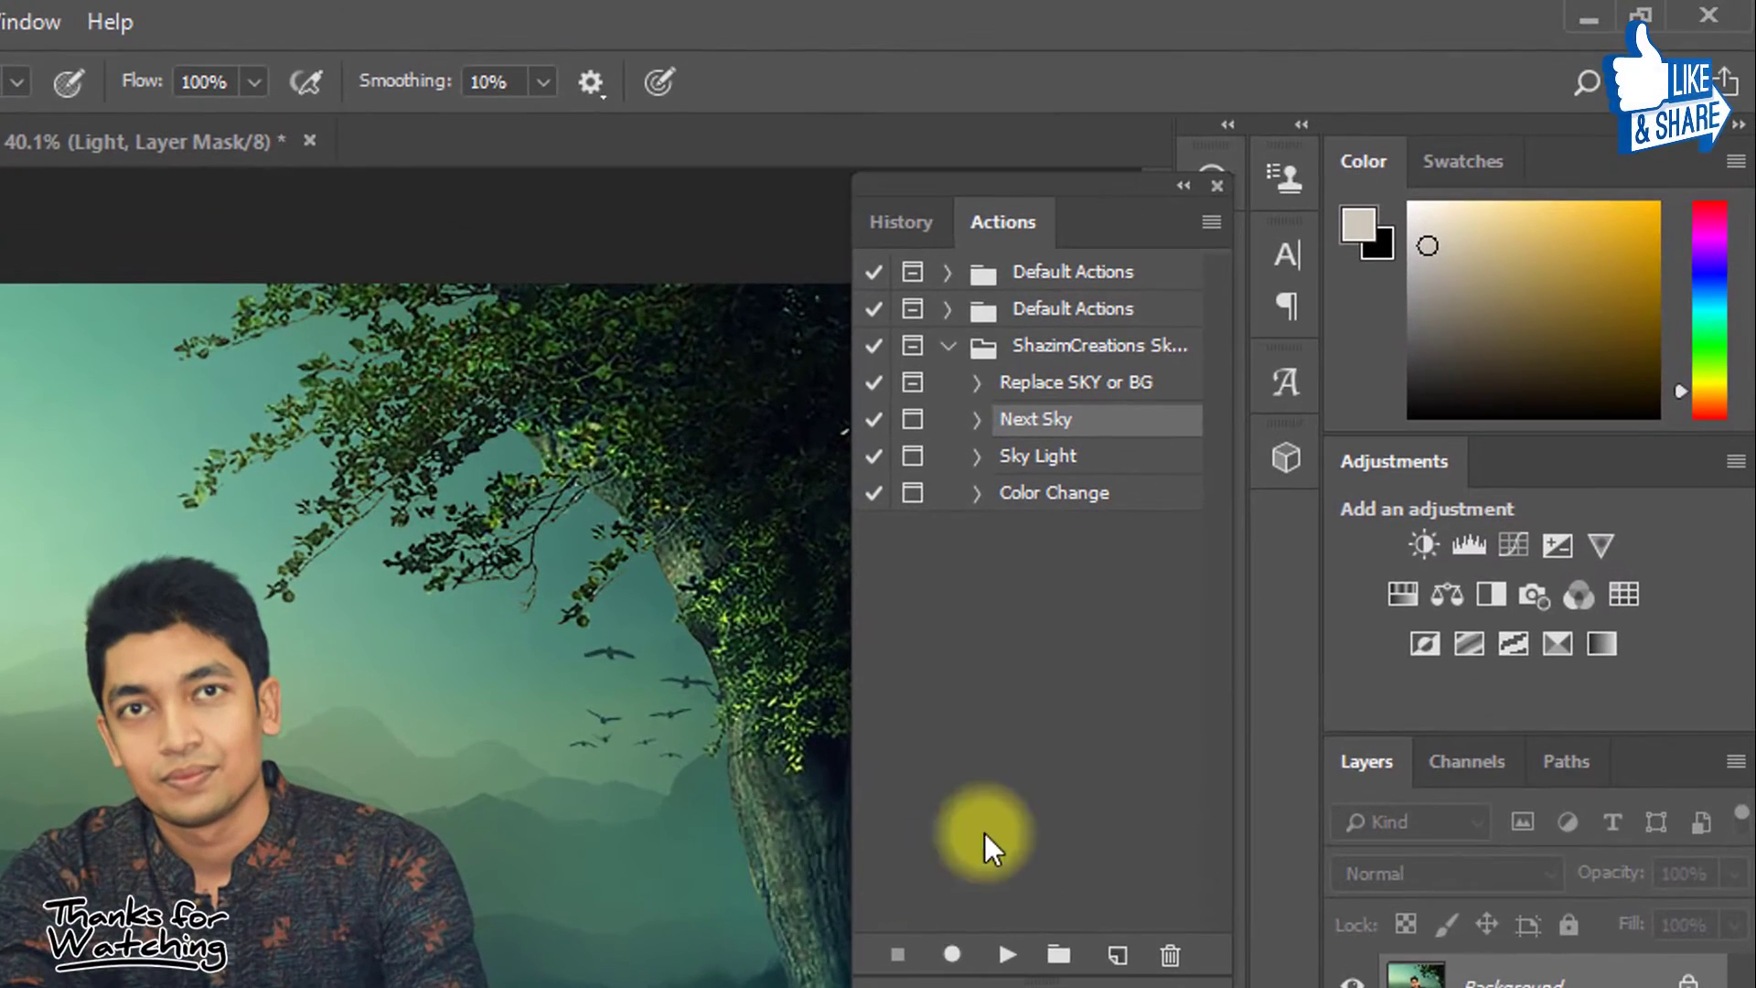
Select the Replace SKY or BG action for the fantasy portrait document
left_click(1076, 382)
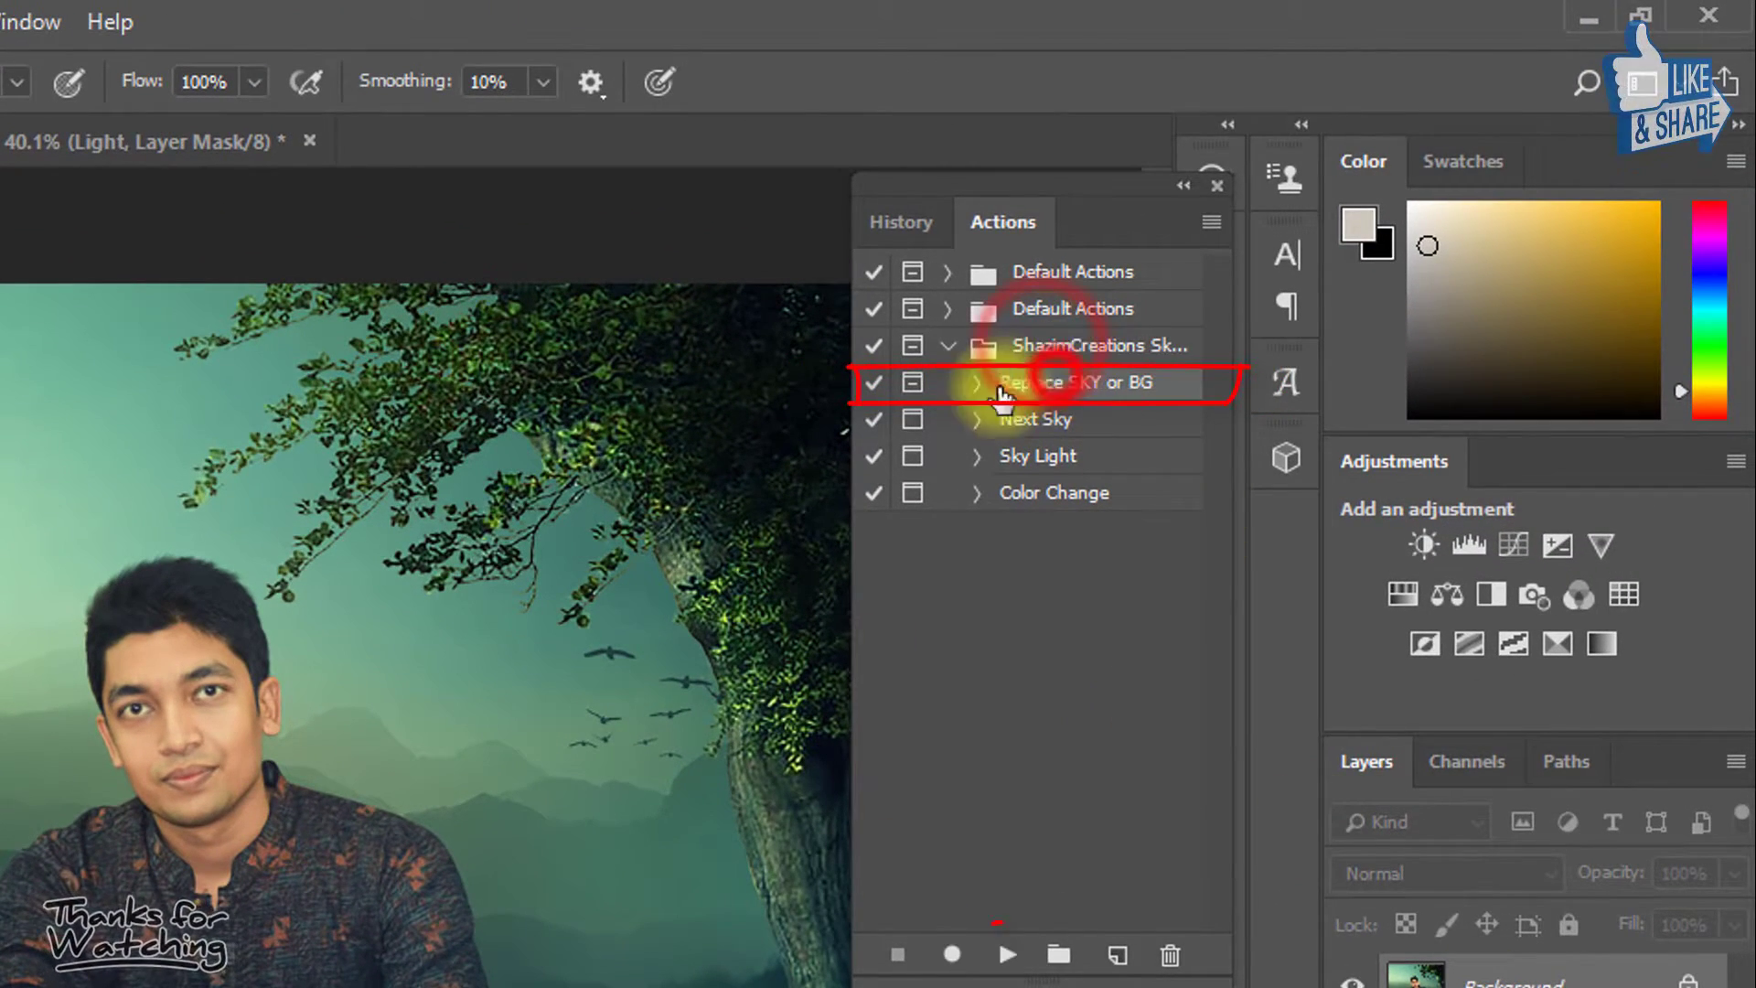